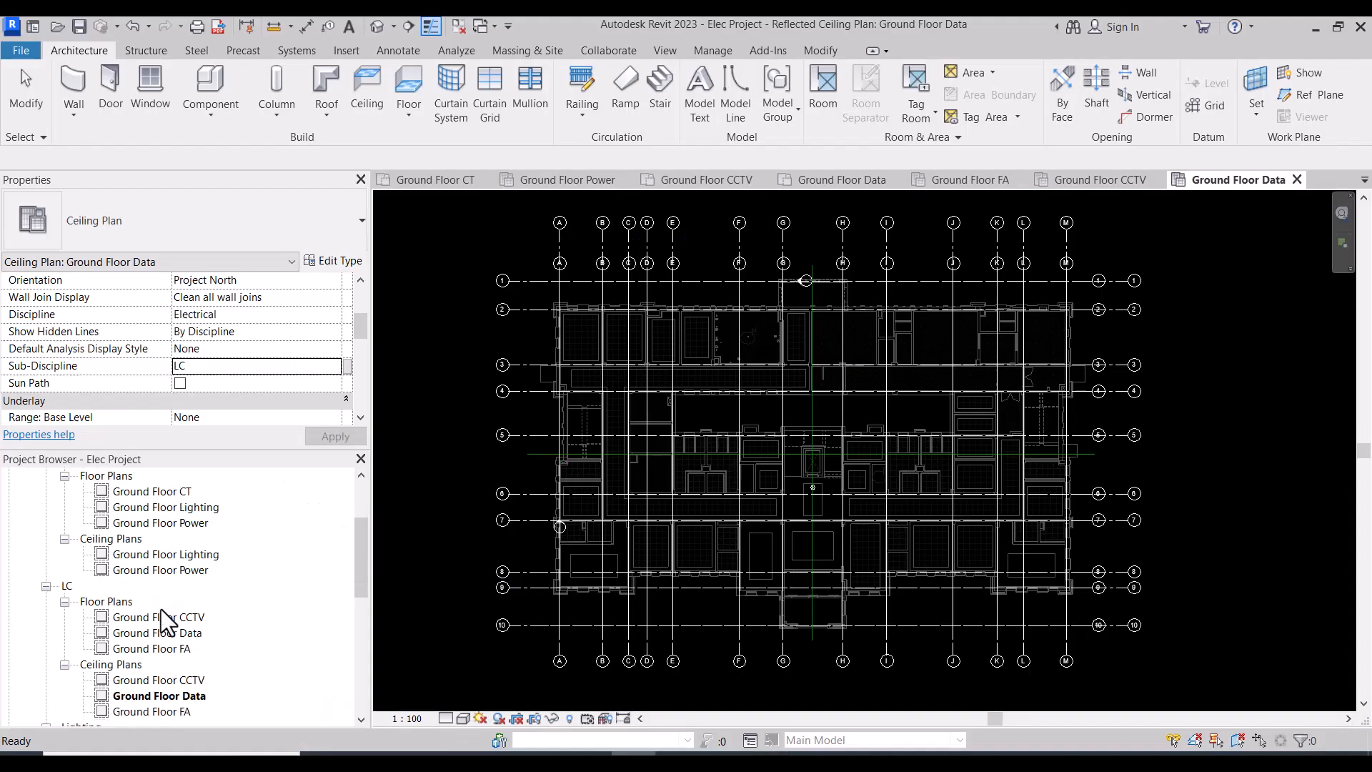
# Review the sub-discipline of the Ground Floor CCTV and FA floor and ceiling plans in the Project Browser
pyautogui.scroll(-3)
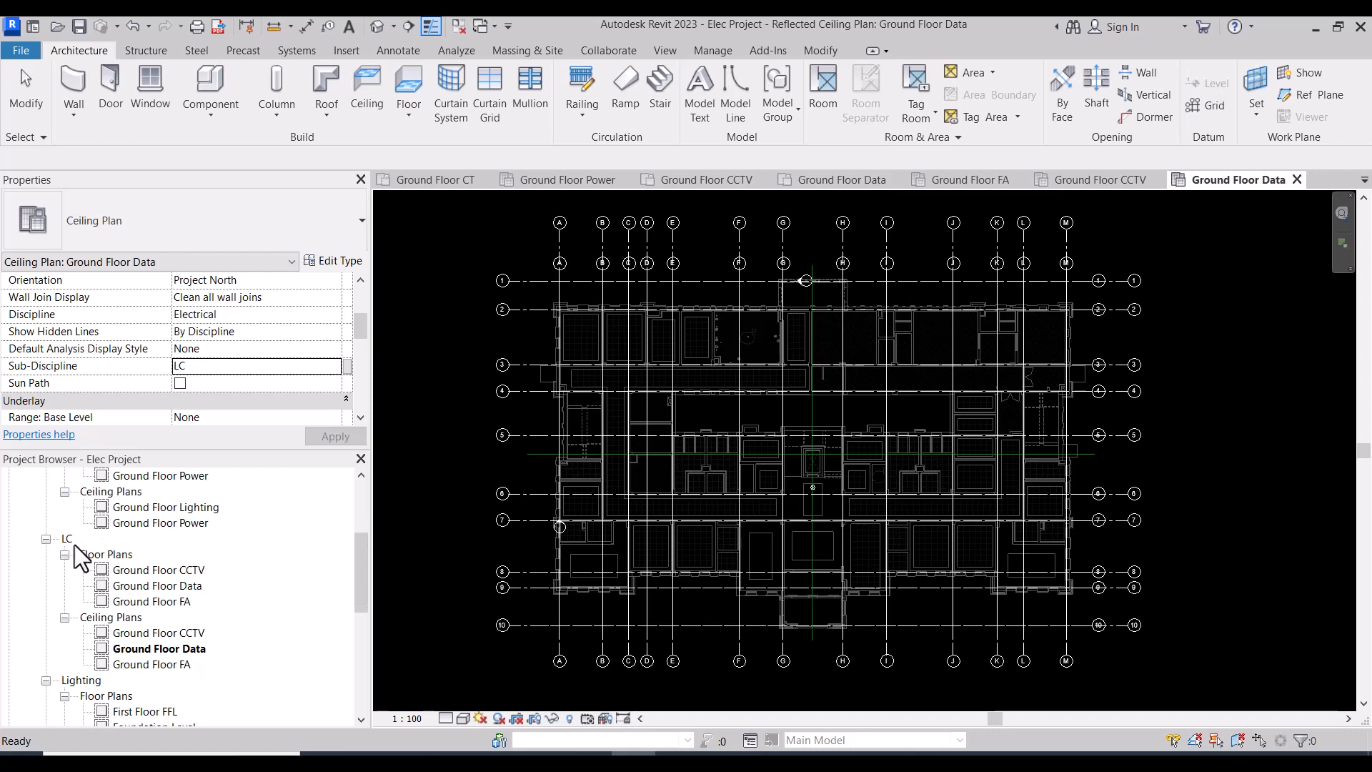
pyautogui.click(157, 570)
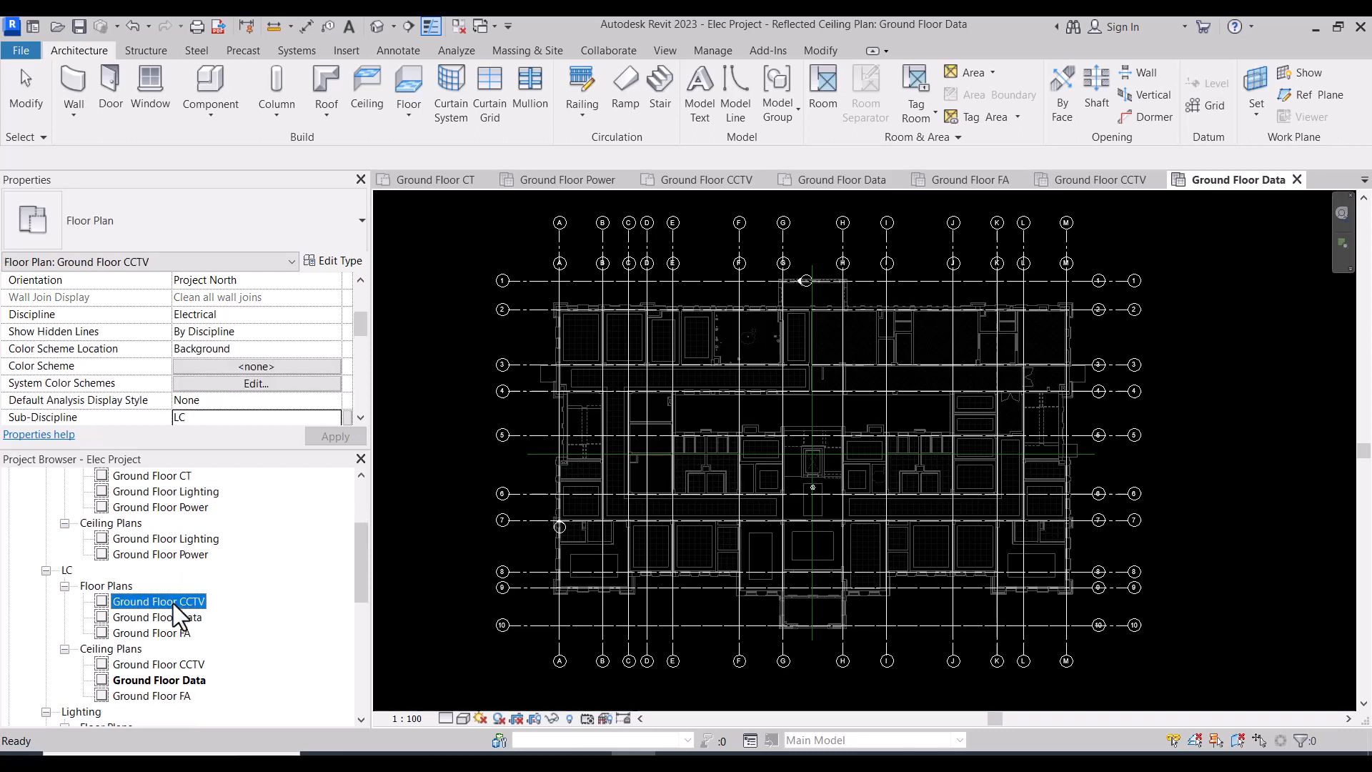
pyautogui.scroll(3)
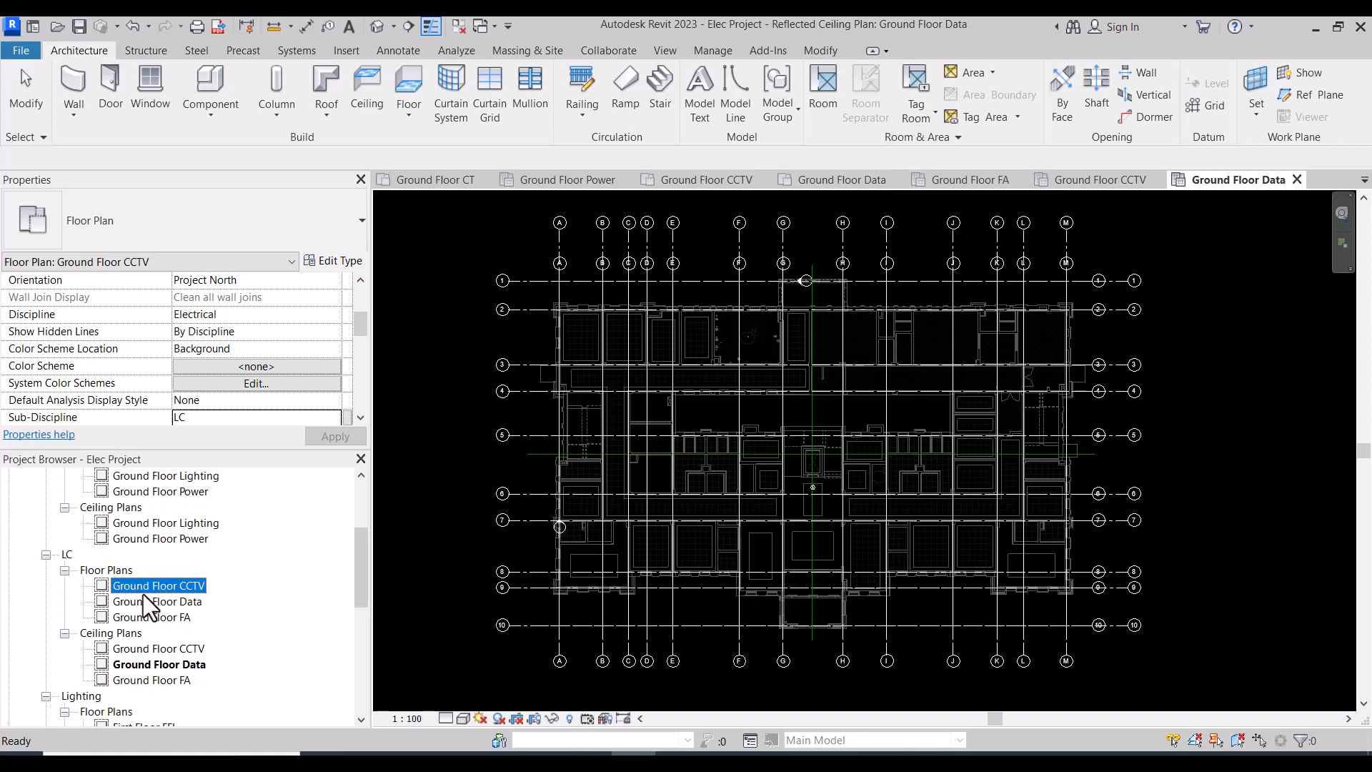
pyautogui.moveTo(195, 595)
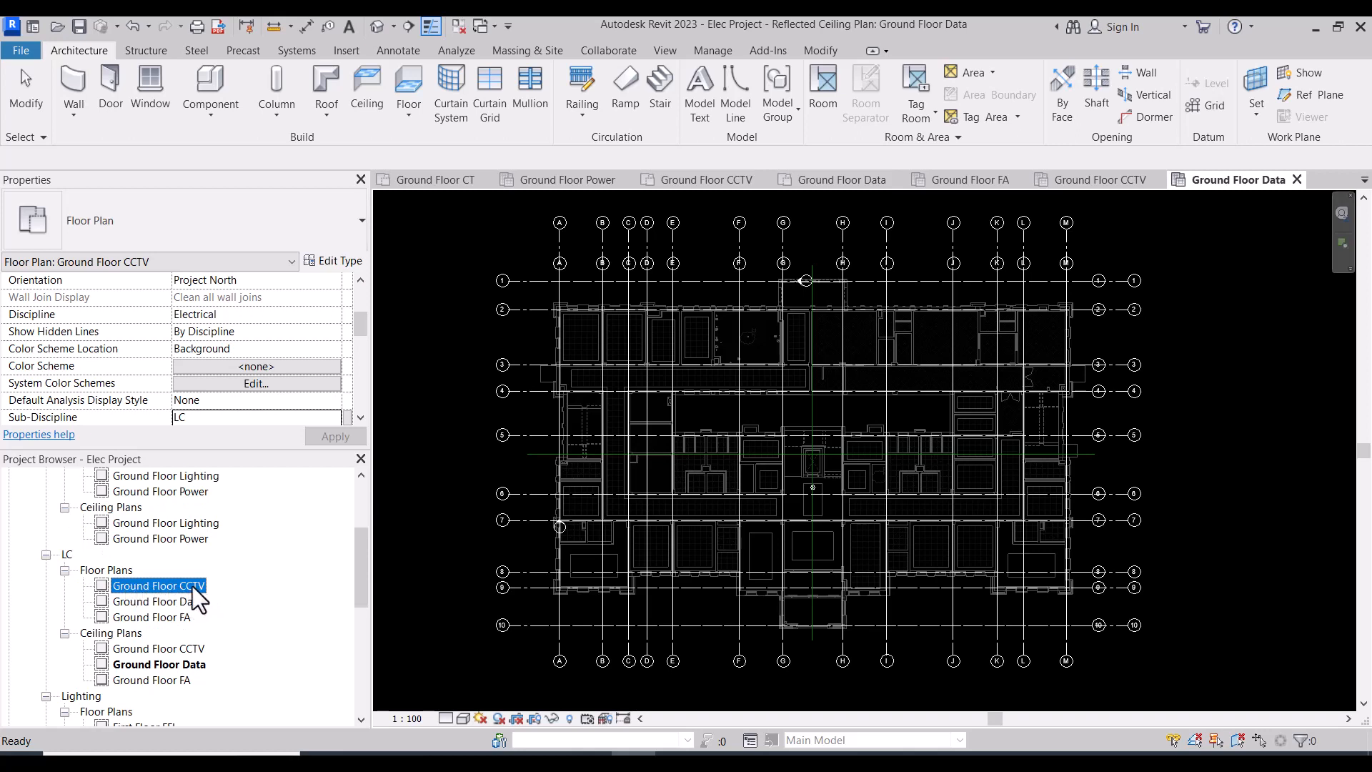
pyautogui.click(152, 617)
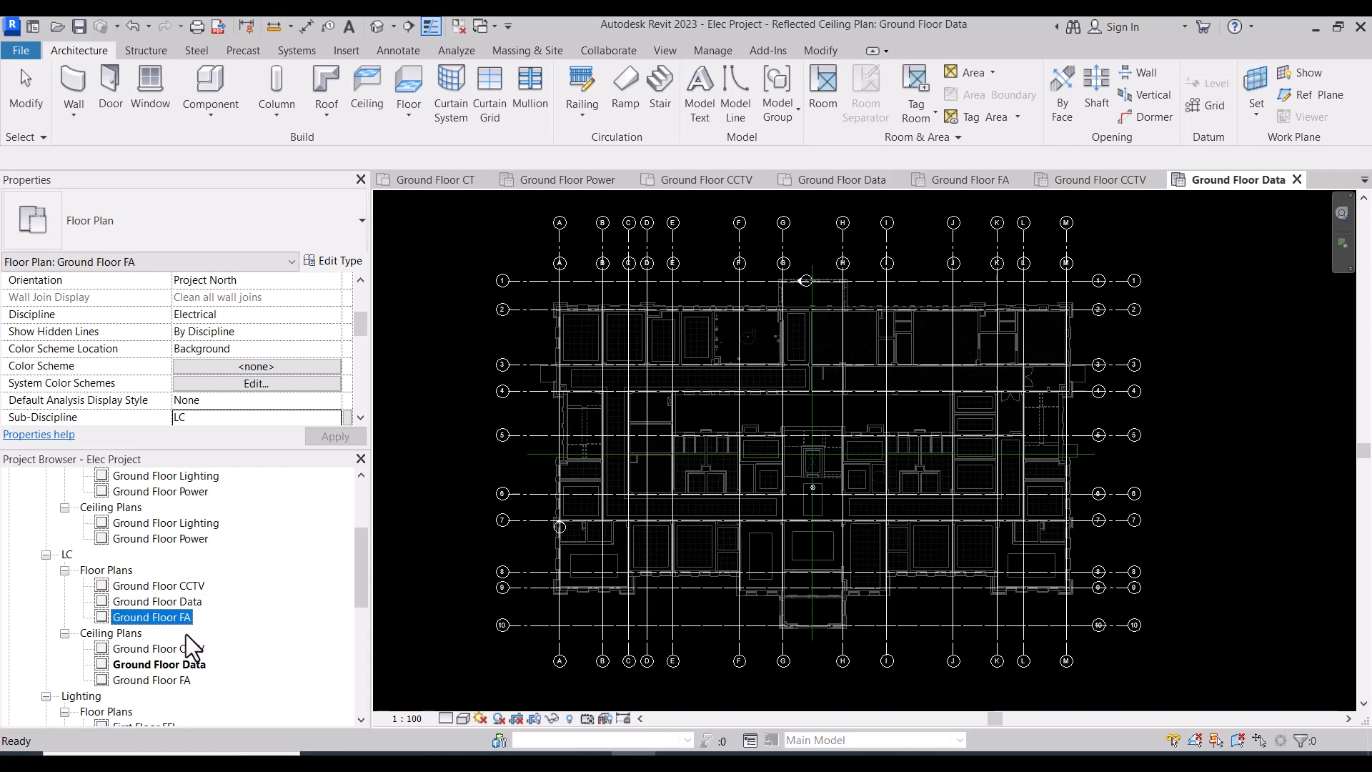
pyautogui.click(158, 649)
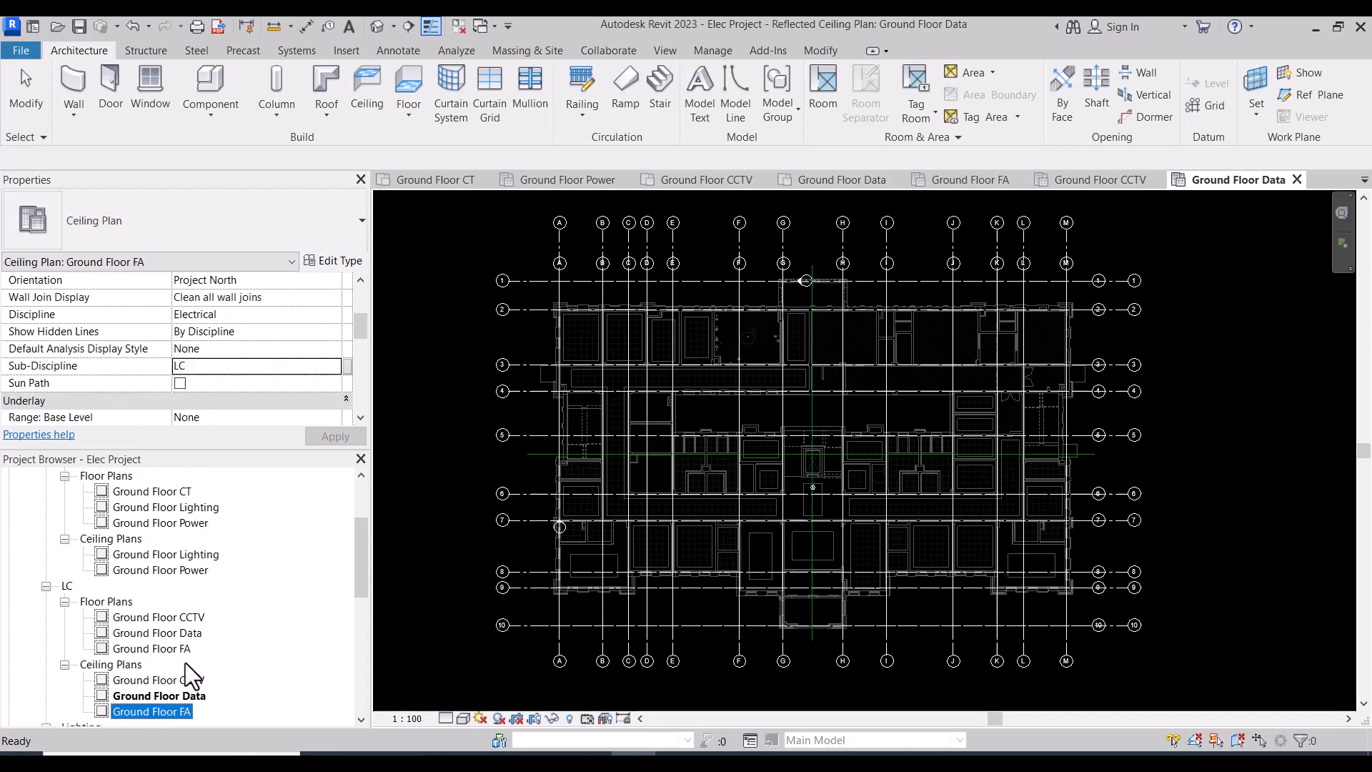
pyautogui.scroll(-3)
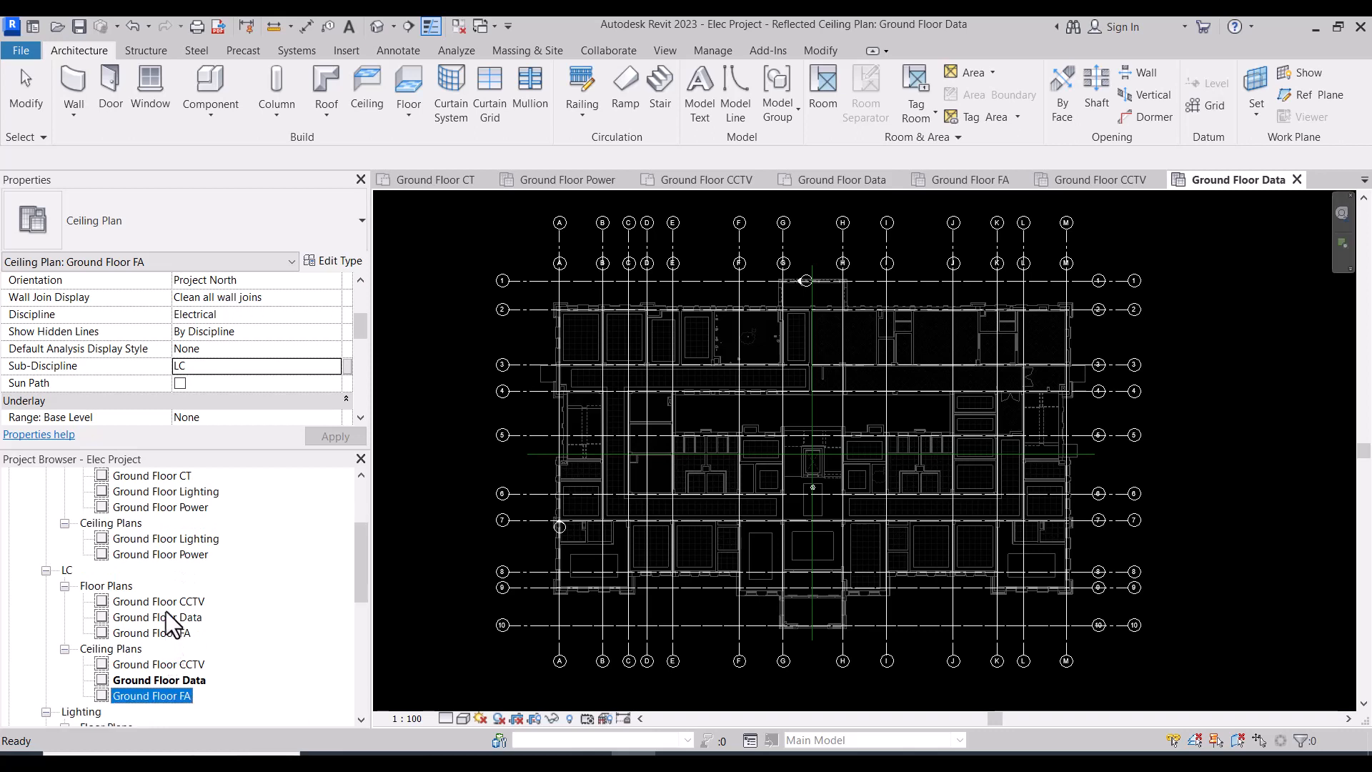
pyautogui.scroll(3)
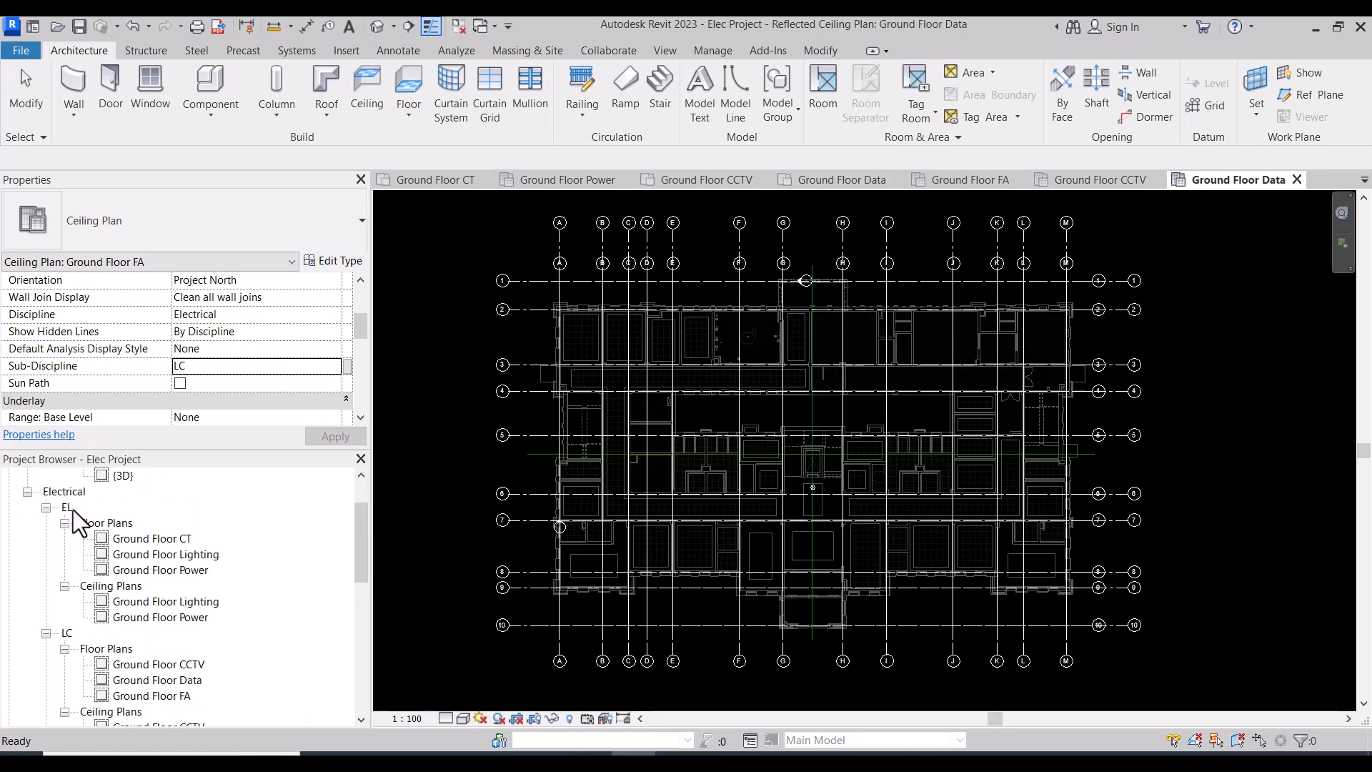
# Expand the Electrical group and confirm Ground Floor CT sits under EL and Ground Floor FA under LC
pyautogui.click(63, 506)
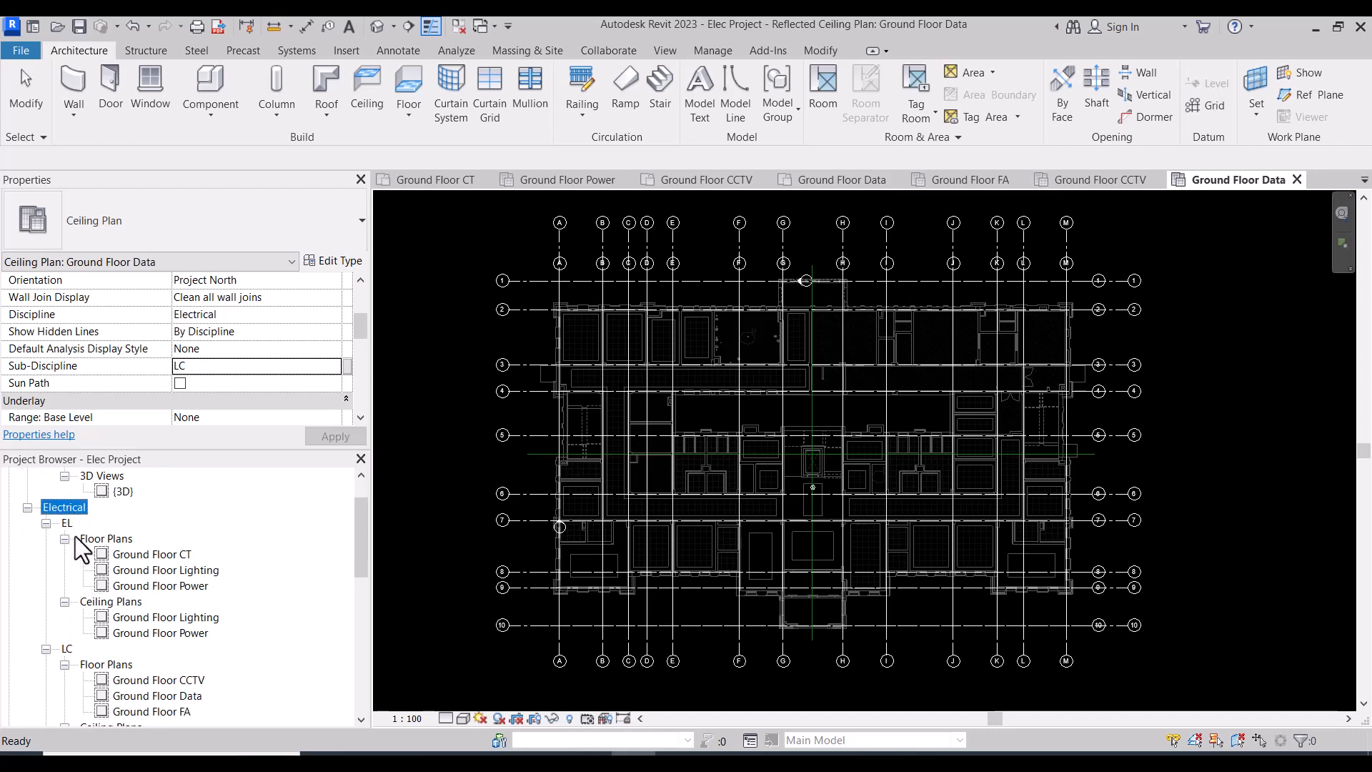
pyautogui.moveTo(77, 516)
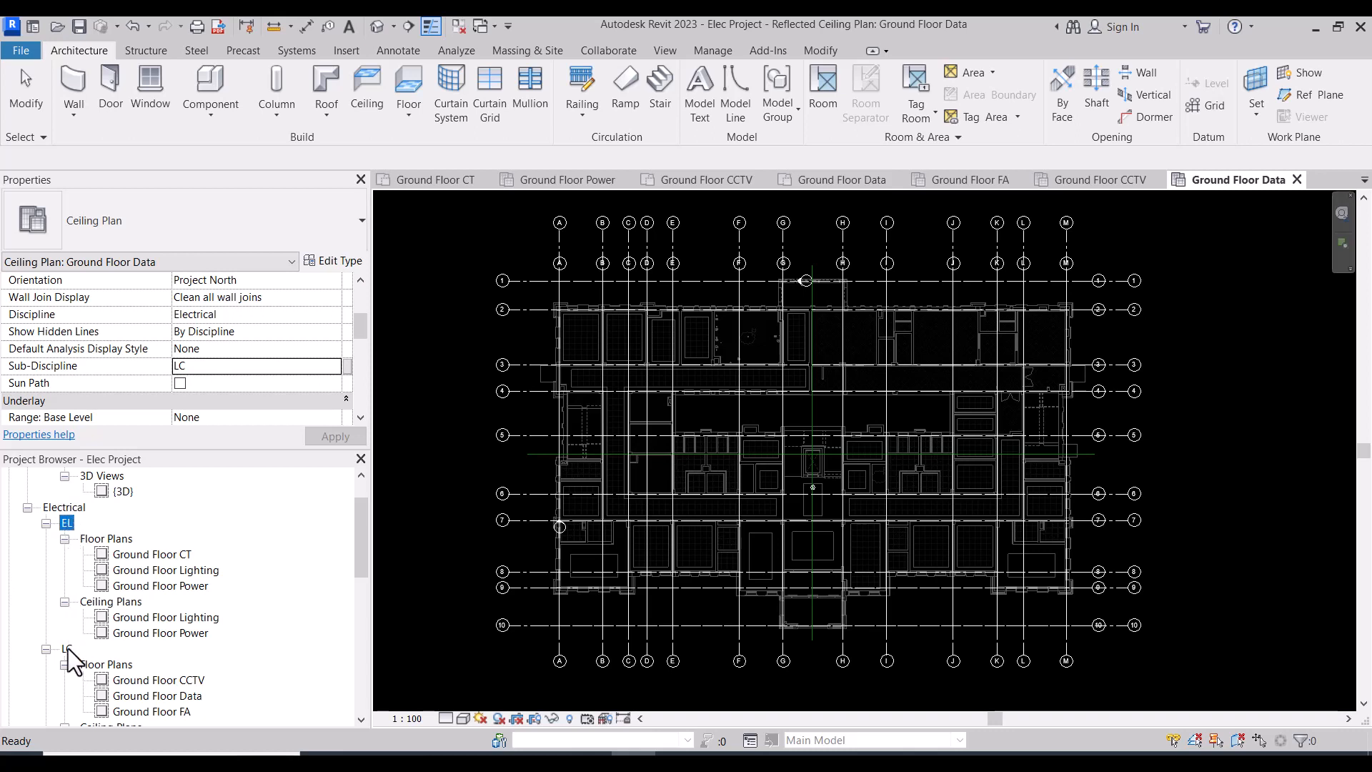
pyautogui.click(67, 647)
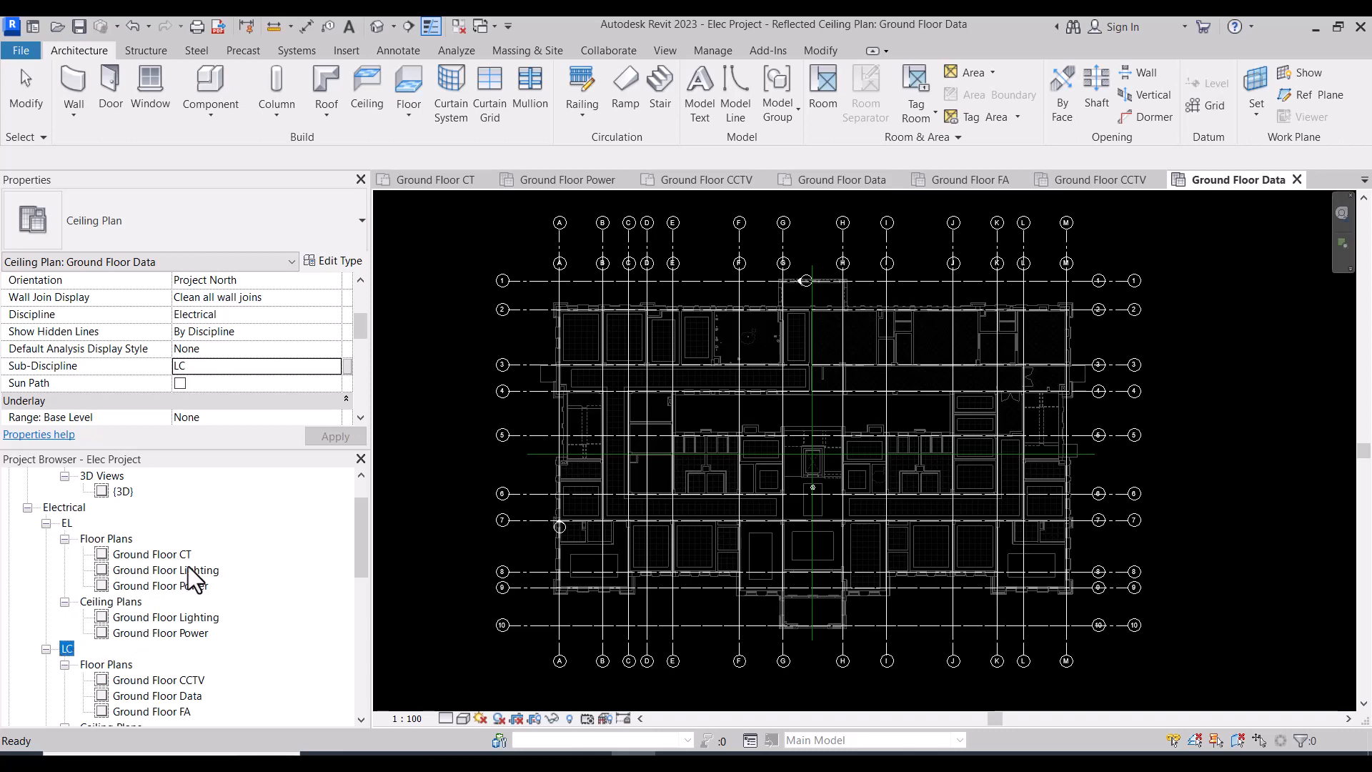
pyautogui.click(150, 553)
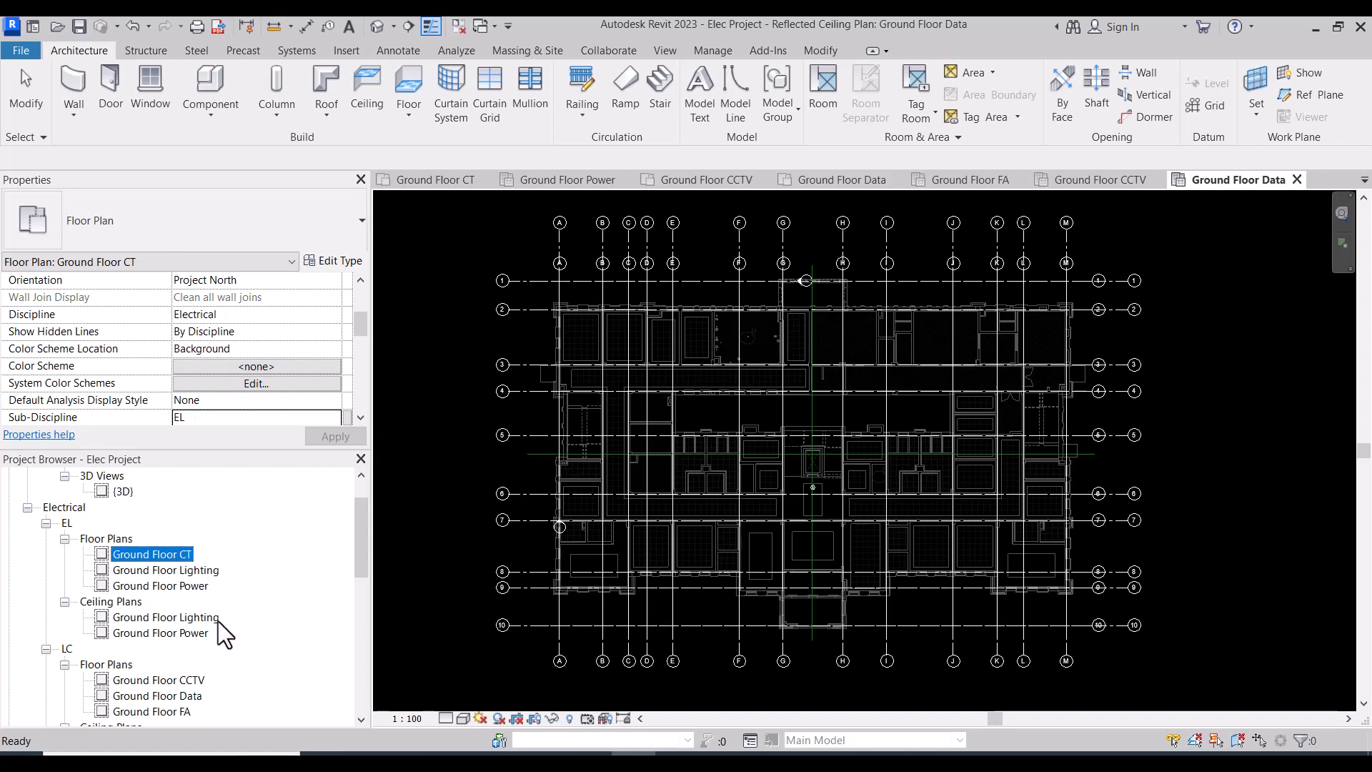
pyautogui.scroll(-3)
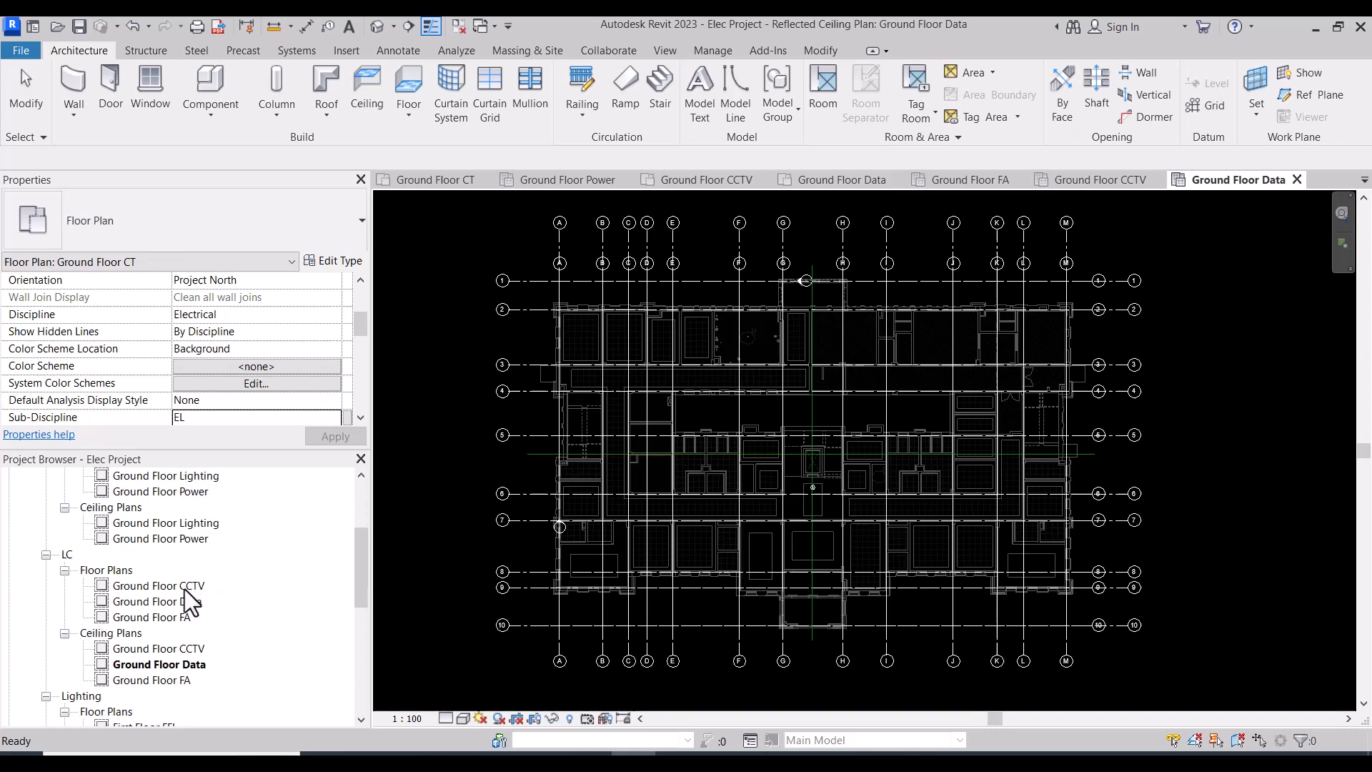
pyautogui.click(150, 618)
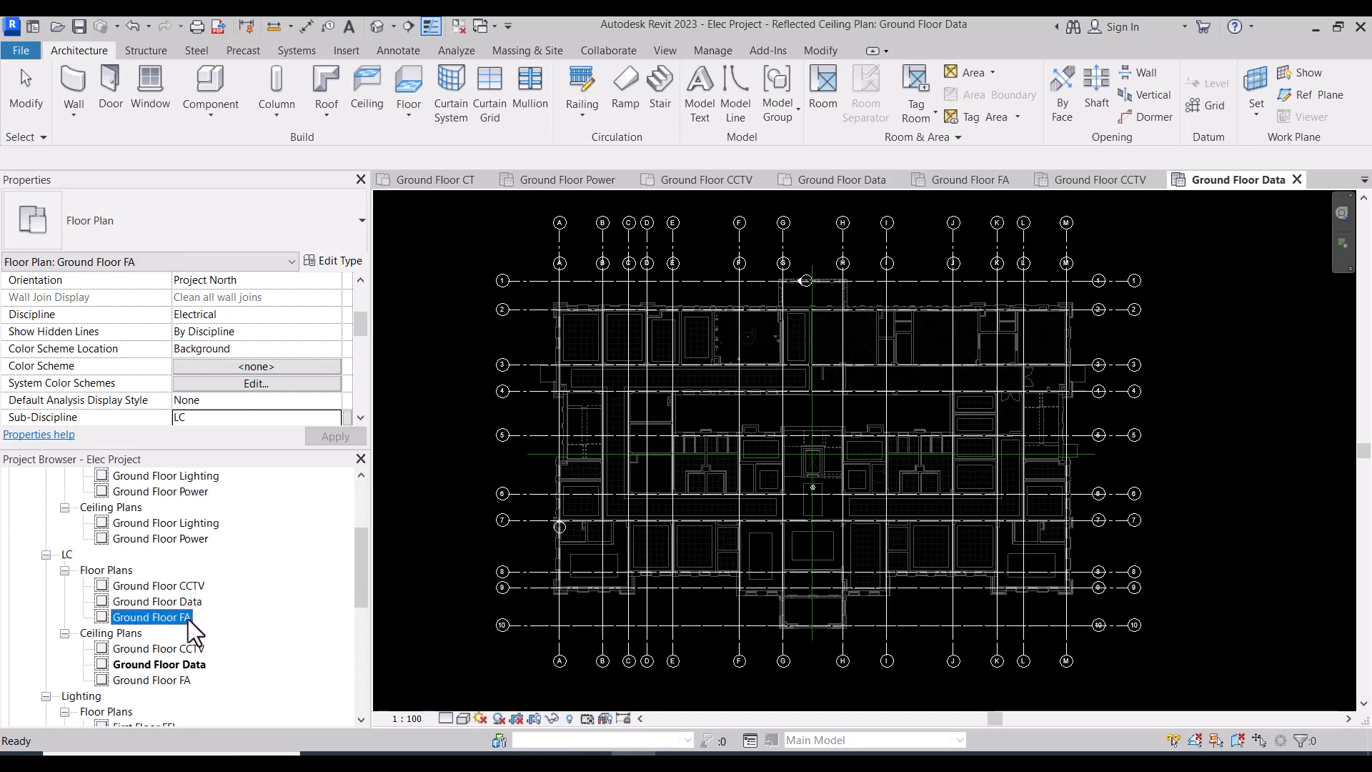
pyautogui.moveTo(140, 652)
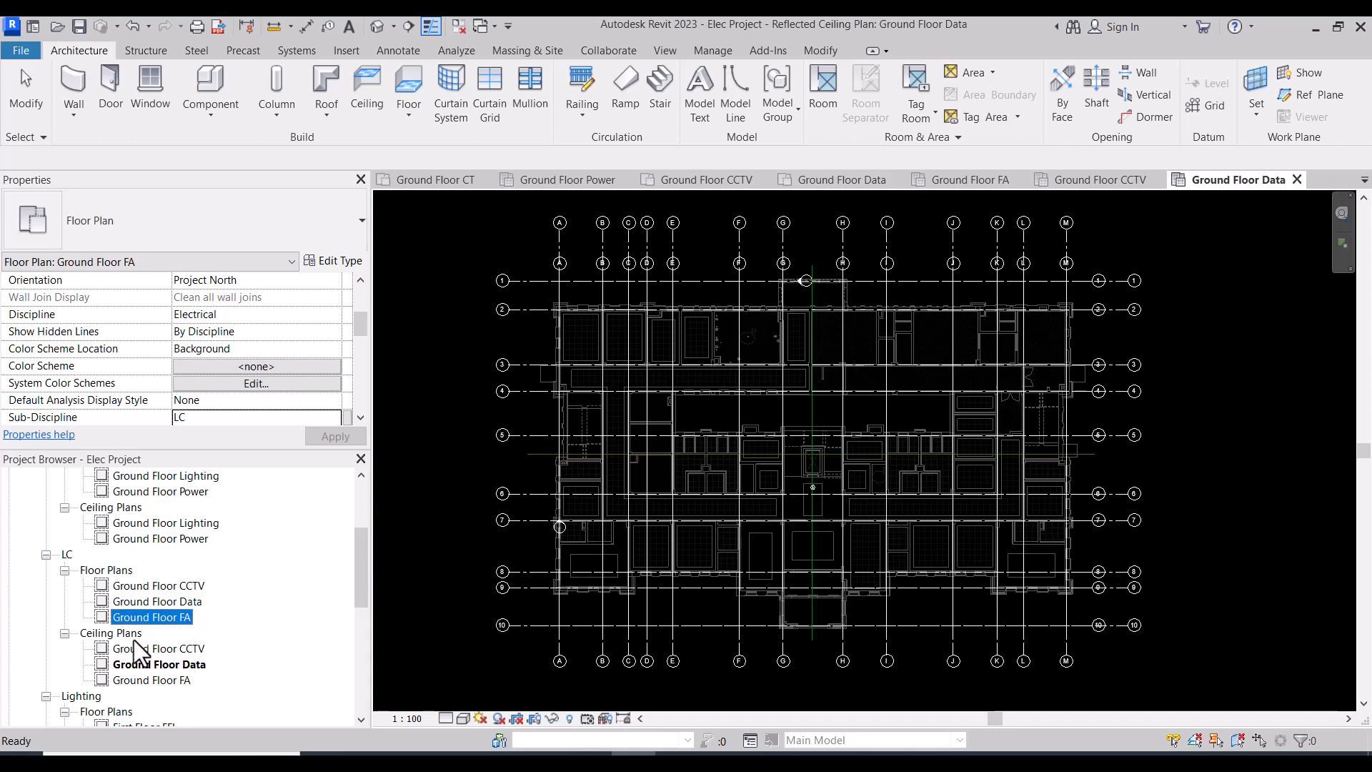
pyautogui.scroll(3)
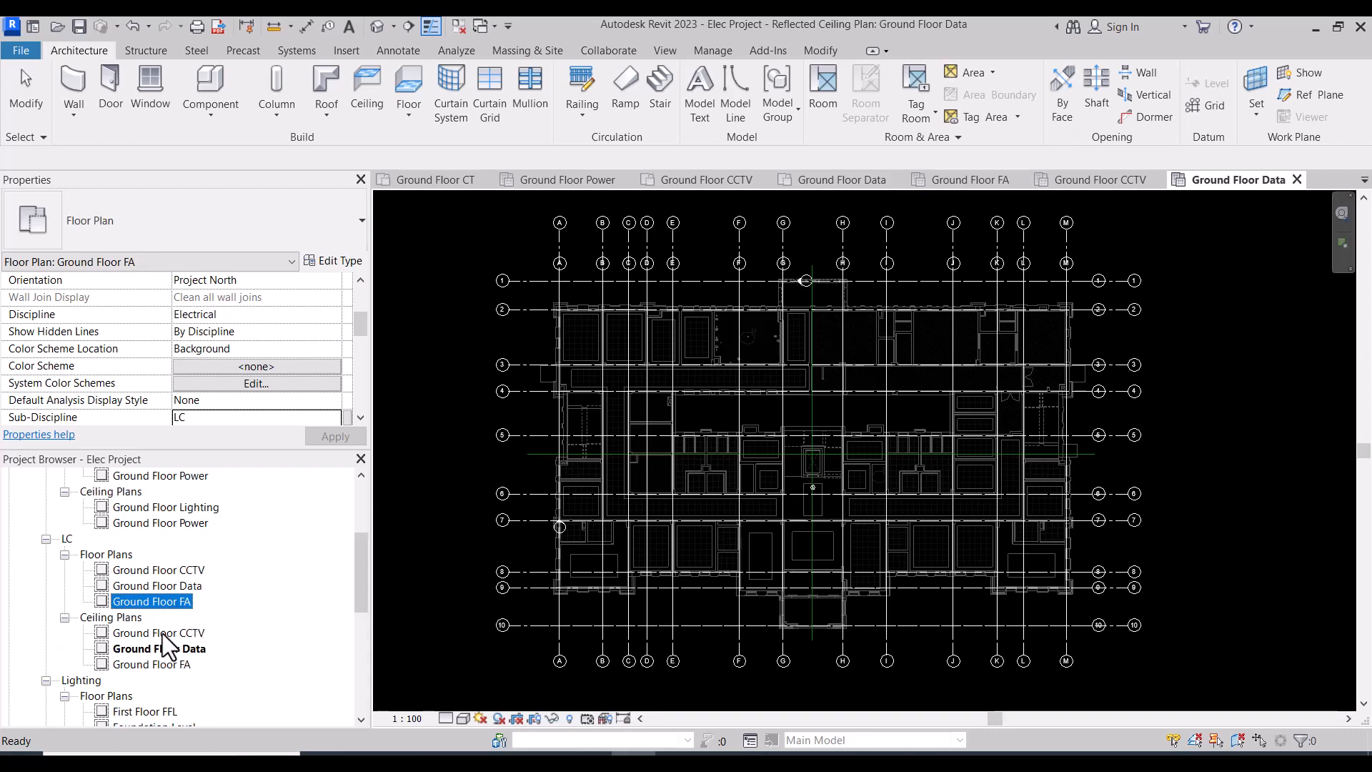
pyautogui.scroll(3)
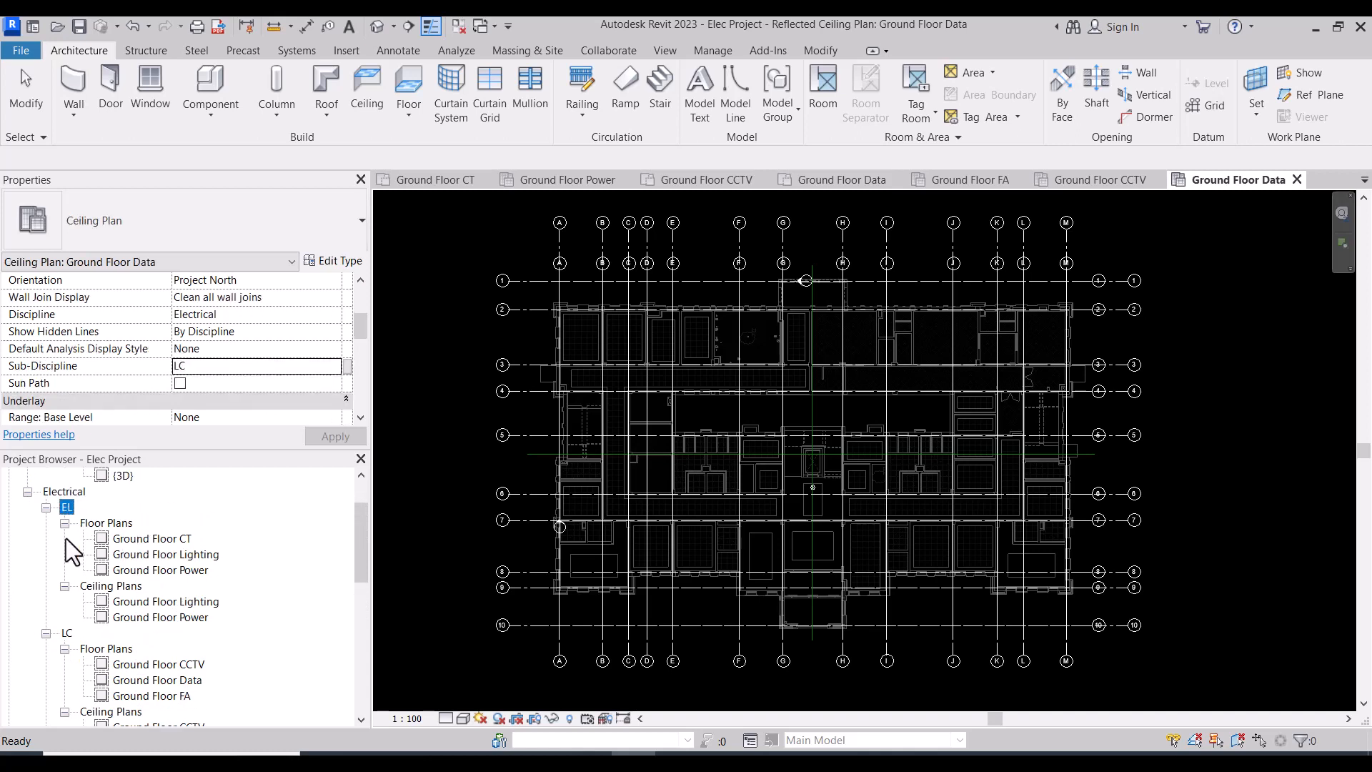
pyautogui.click(63, 490)
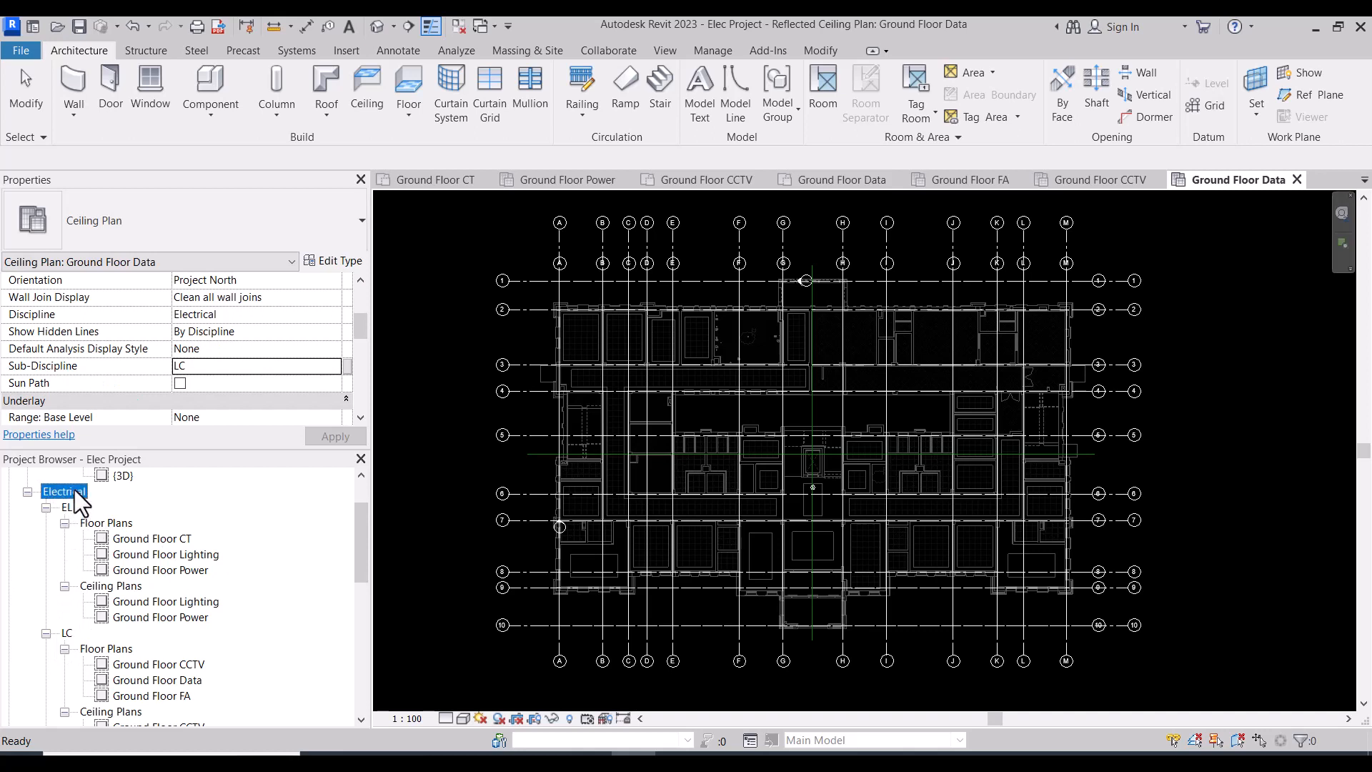
pyautogui.moveTo(140, 587)
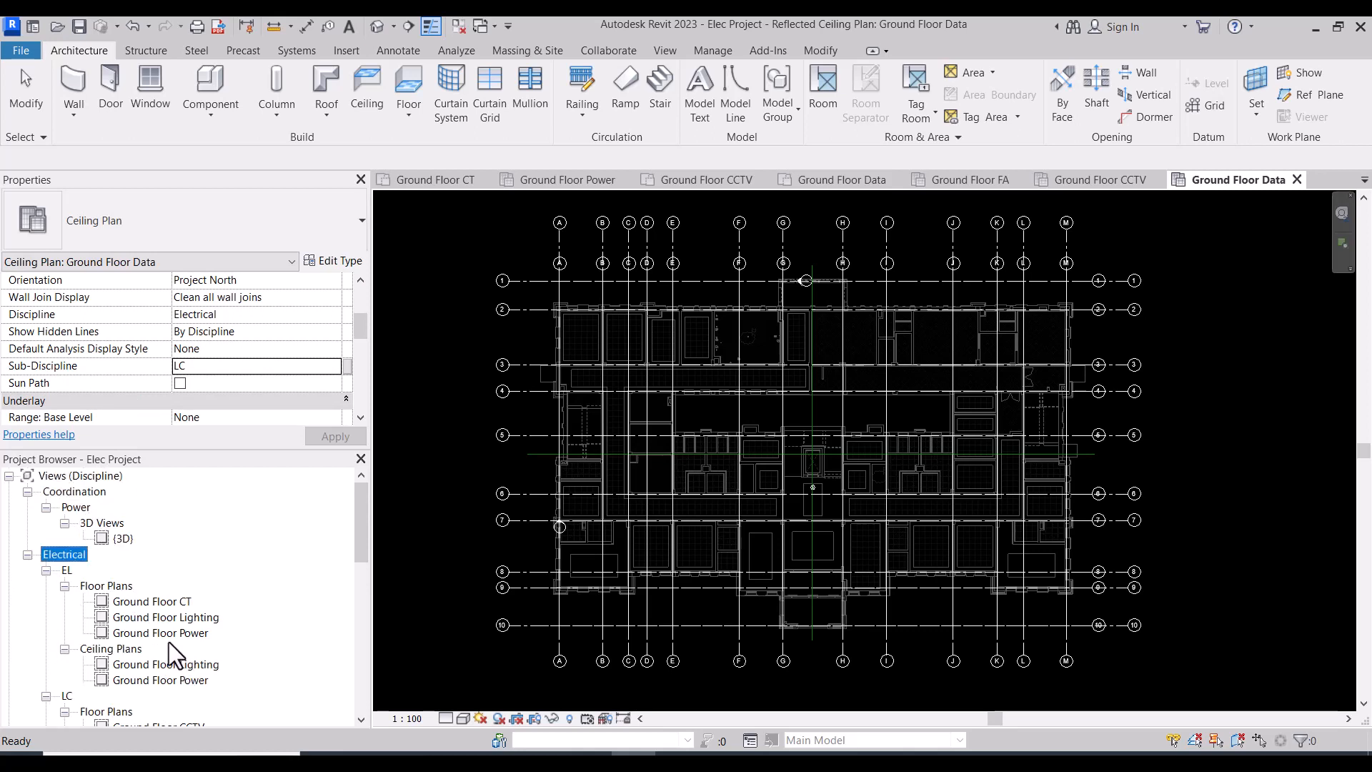
pyautogui.scroll(-3)
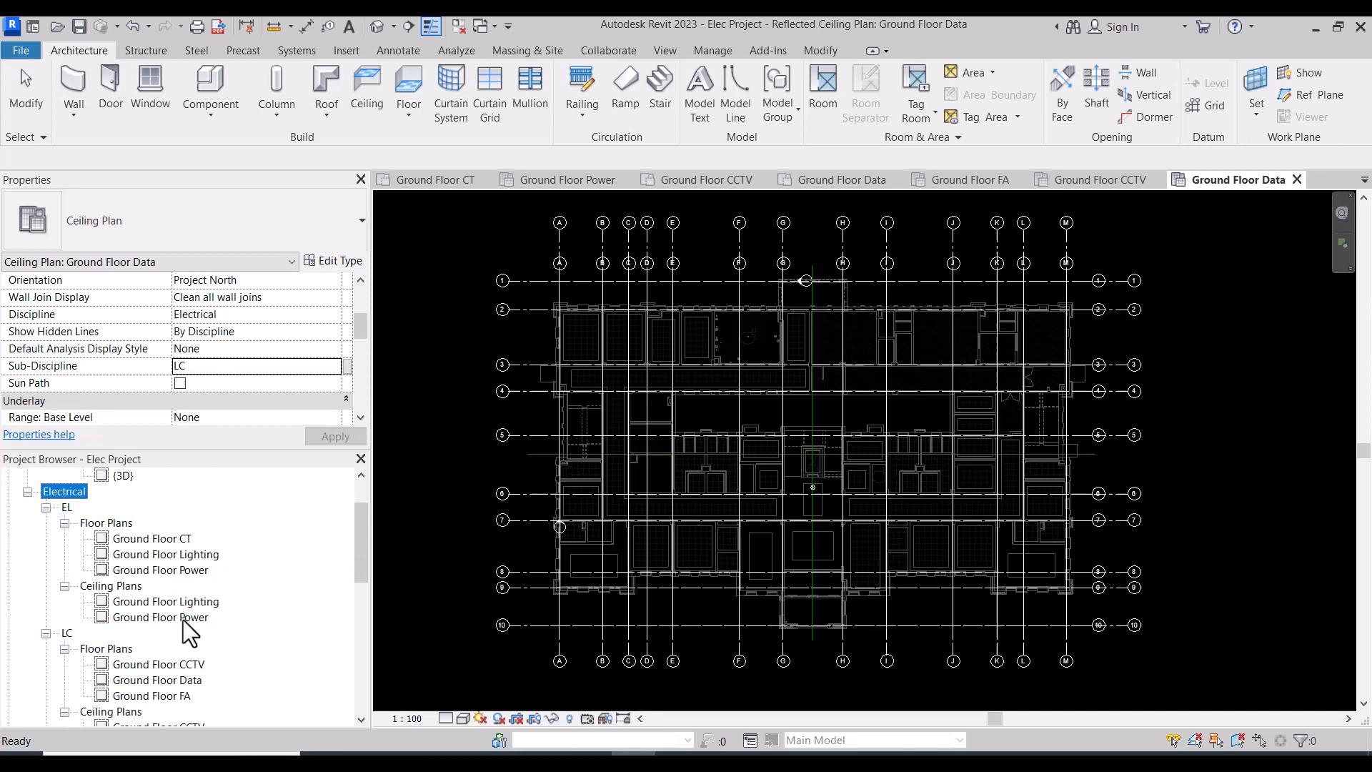
pyautogui.moveTo(153, 573)
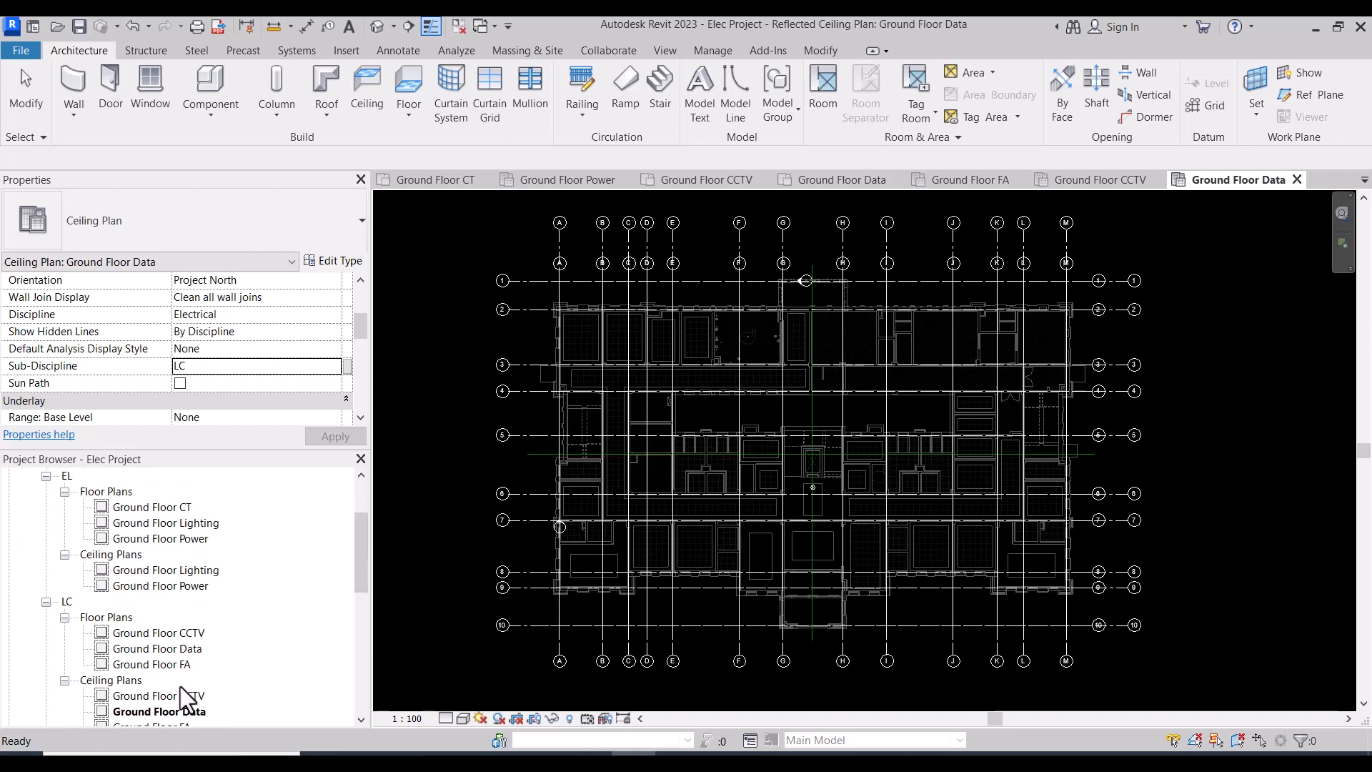
pyautogui.scroll(3)
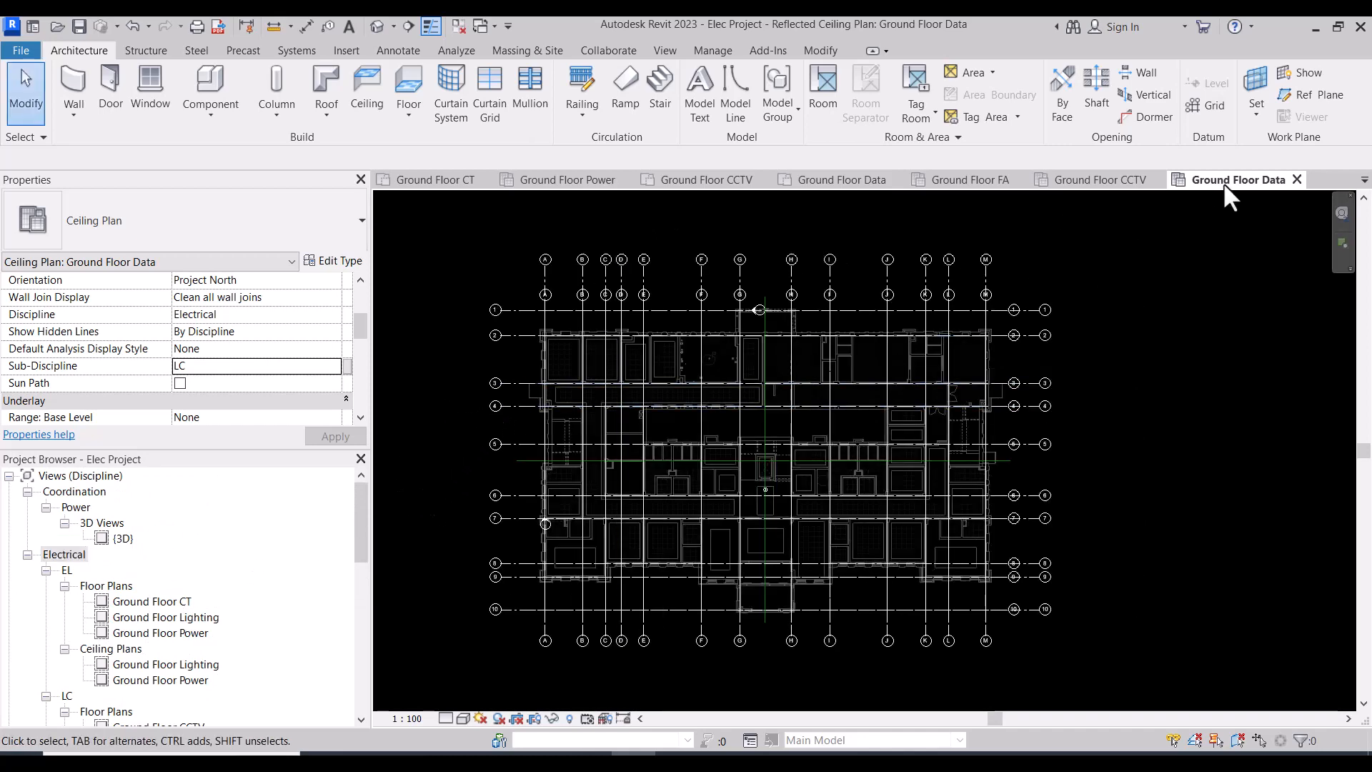
pyautogui.moveTo(453, 174)
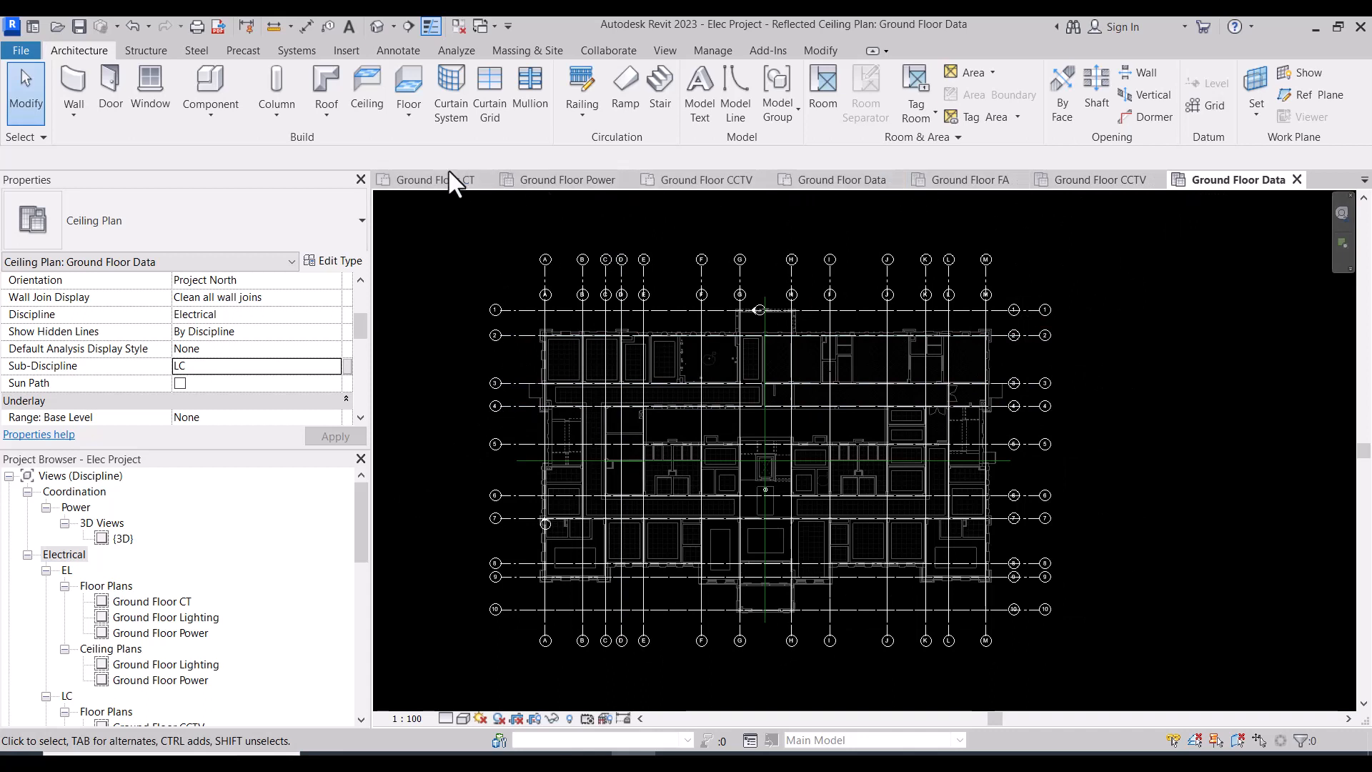
pyautogui.moveTo(1014, 184)
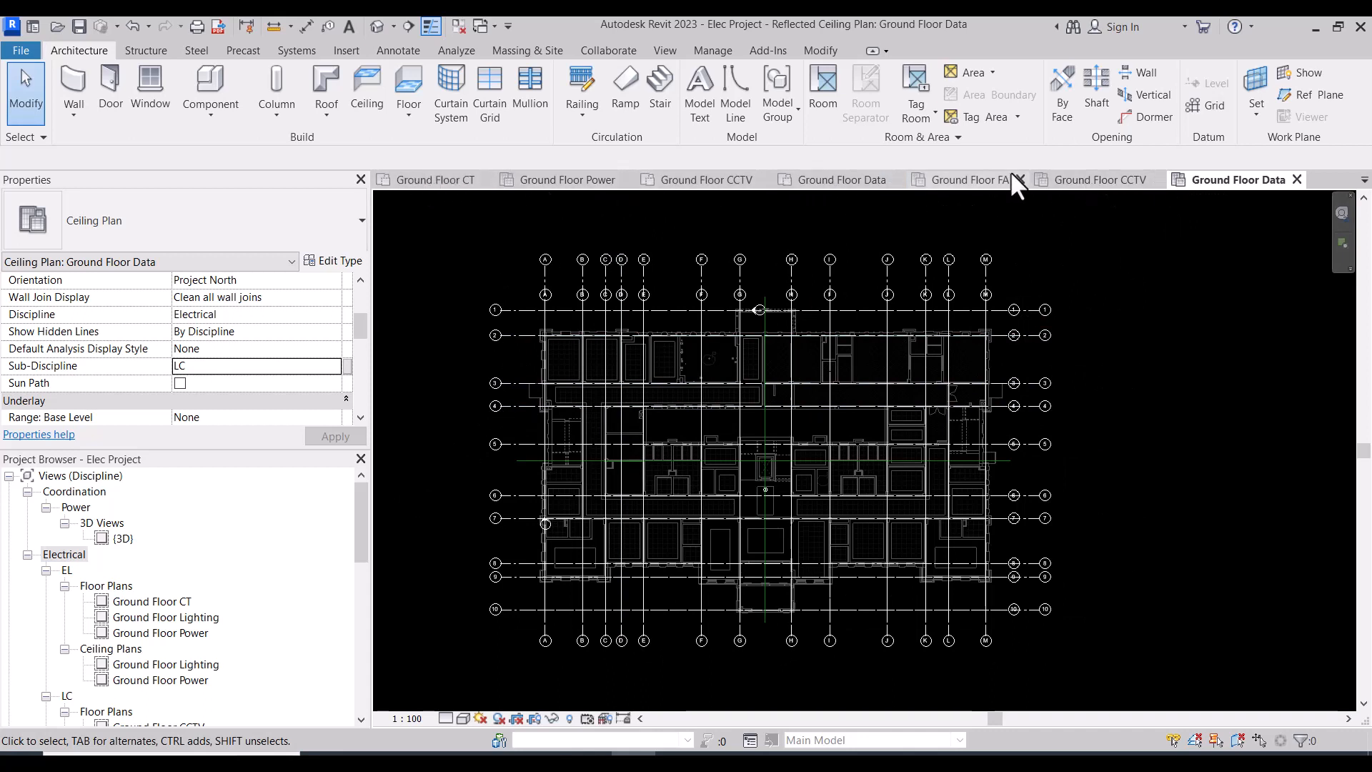
pyautogui.moveTo(495, 214)
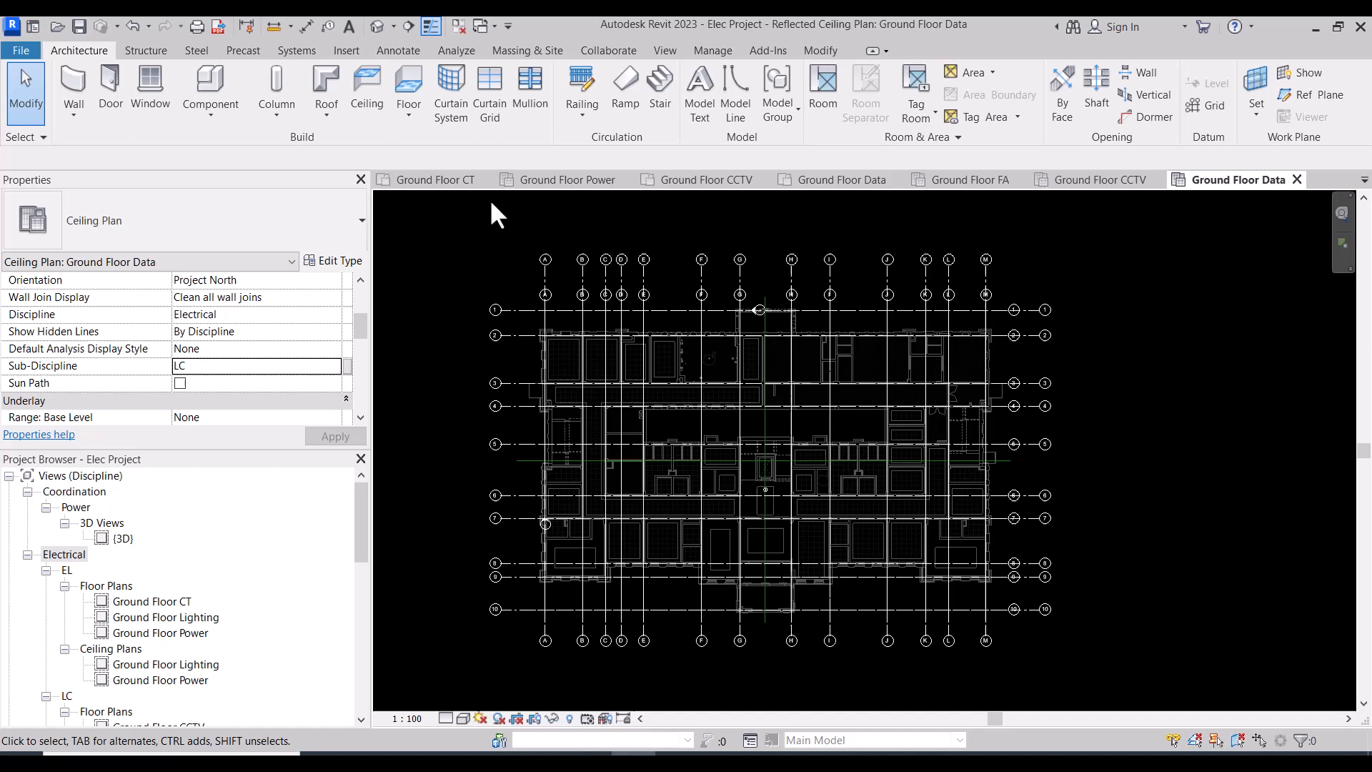
pyautogui.moveTo(684, 300)
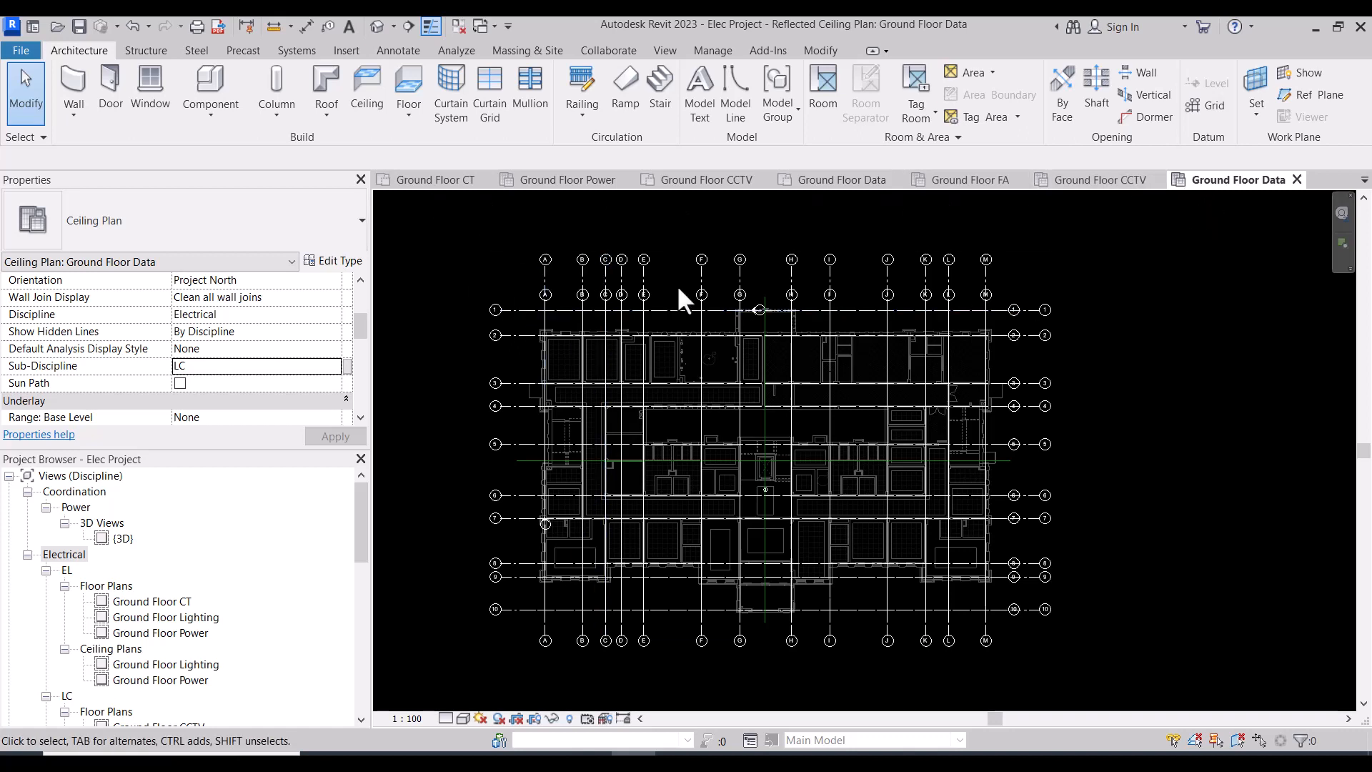
pyautogui.moveTo(1221, 193)
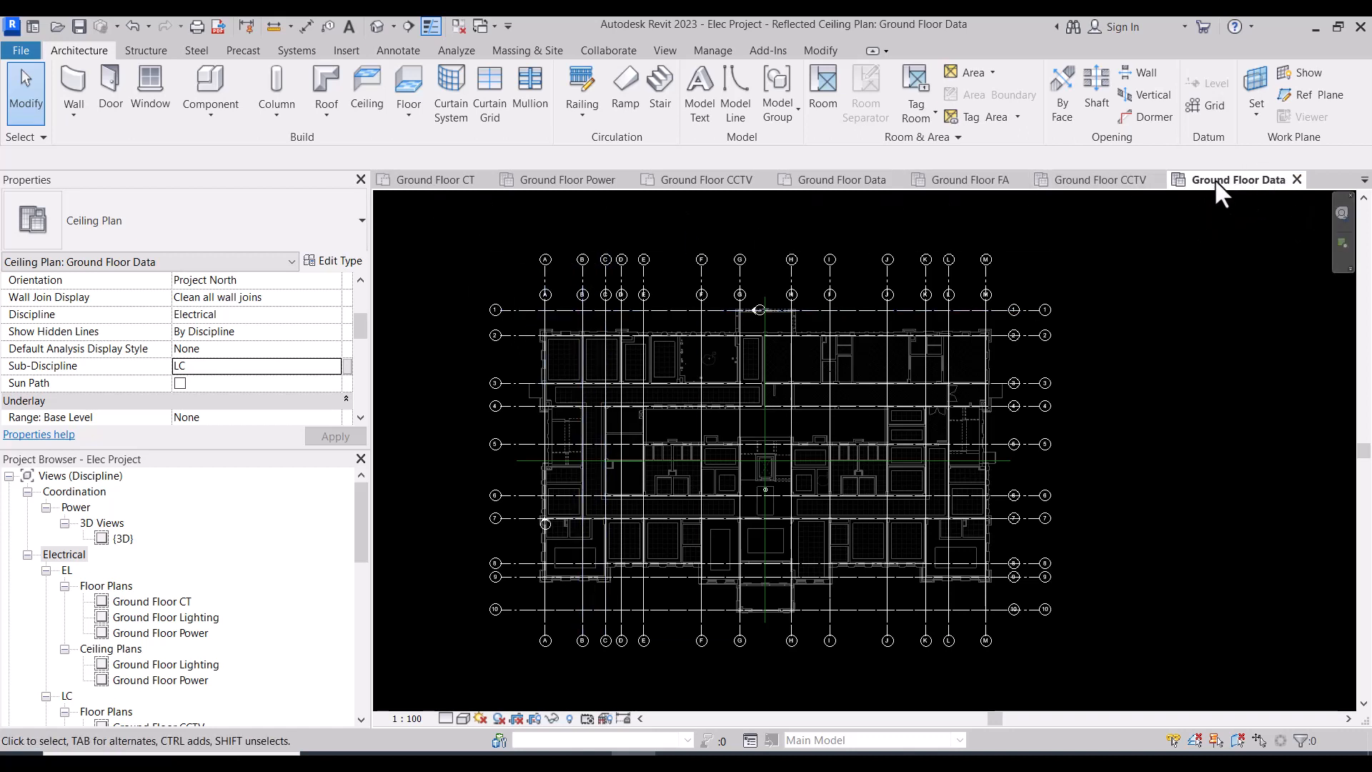
pyautogui.moveTo(459, 26)
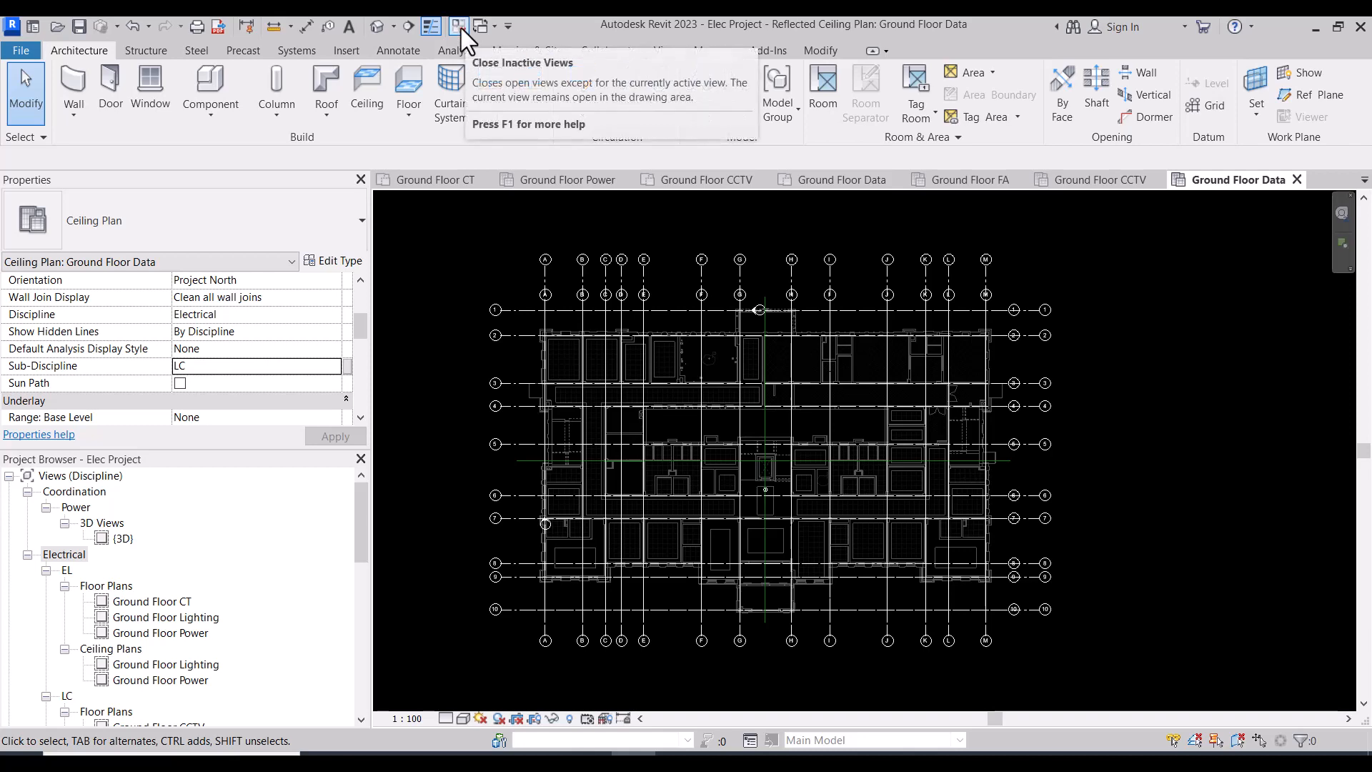
pyautogui.moveTo(473, 140)
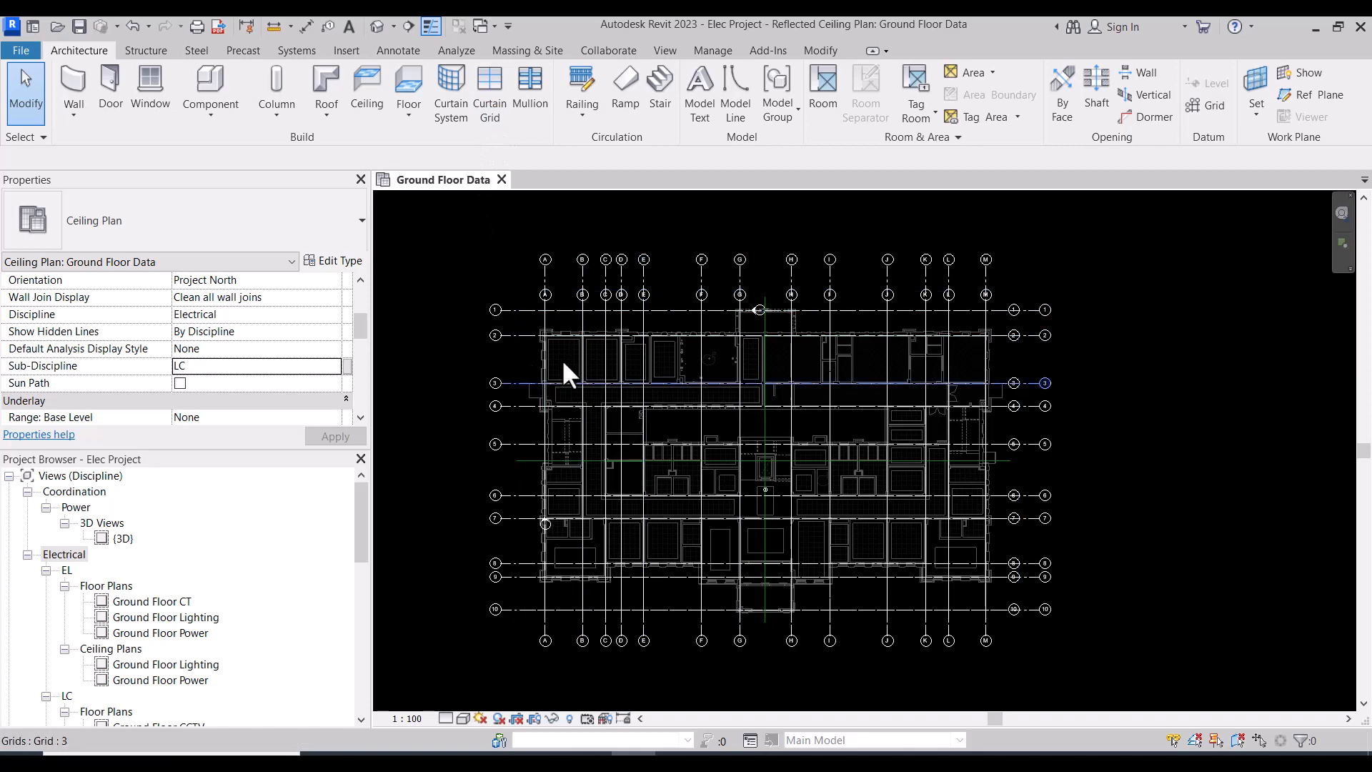
# Make the Ground Floor Lighting floor plan (EL) the only open view, closing all inactive views
pyautogui.click(545, 403)
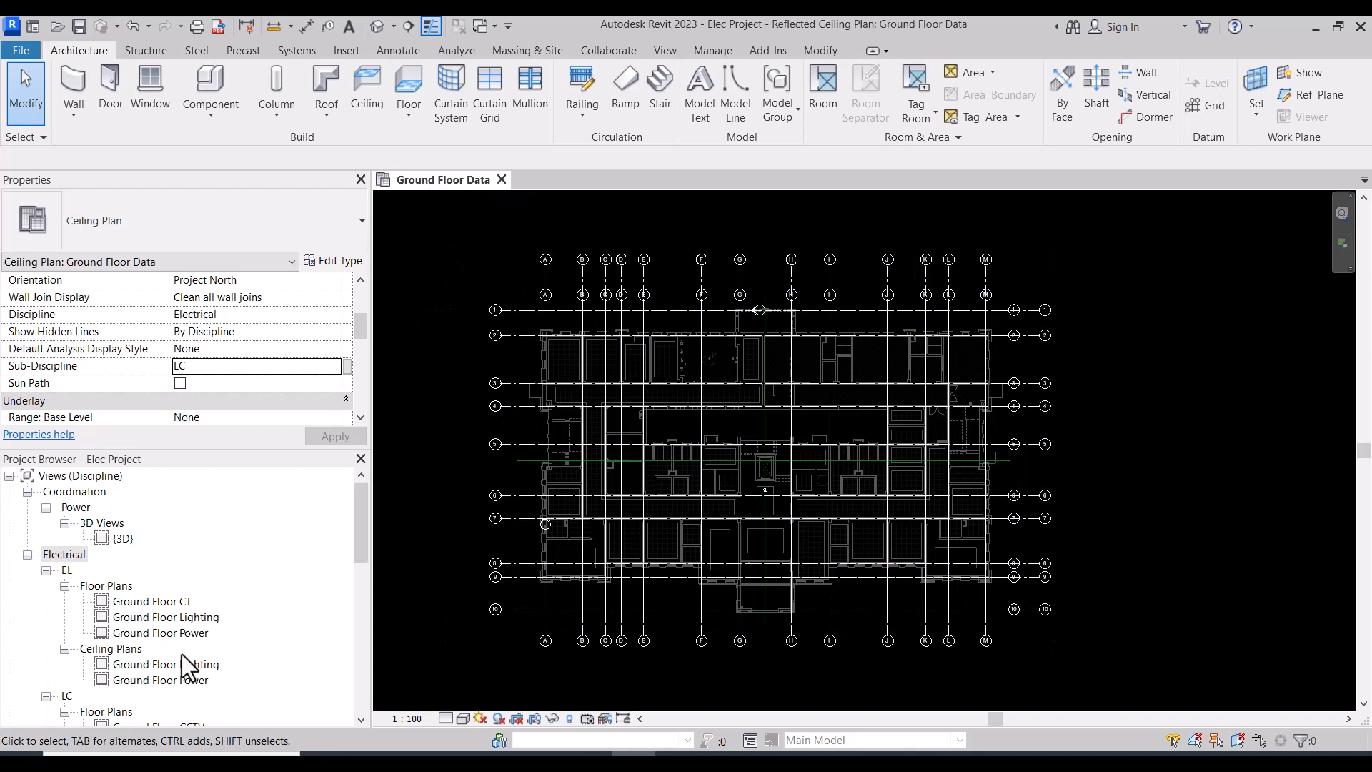
pyautogui.moveTo(191, 636)
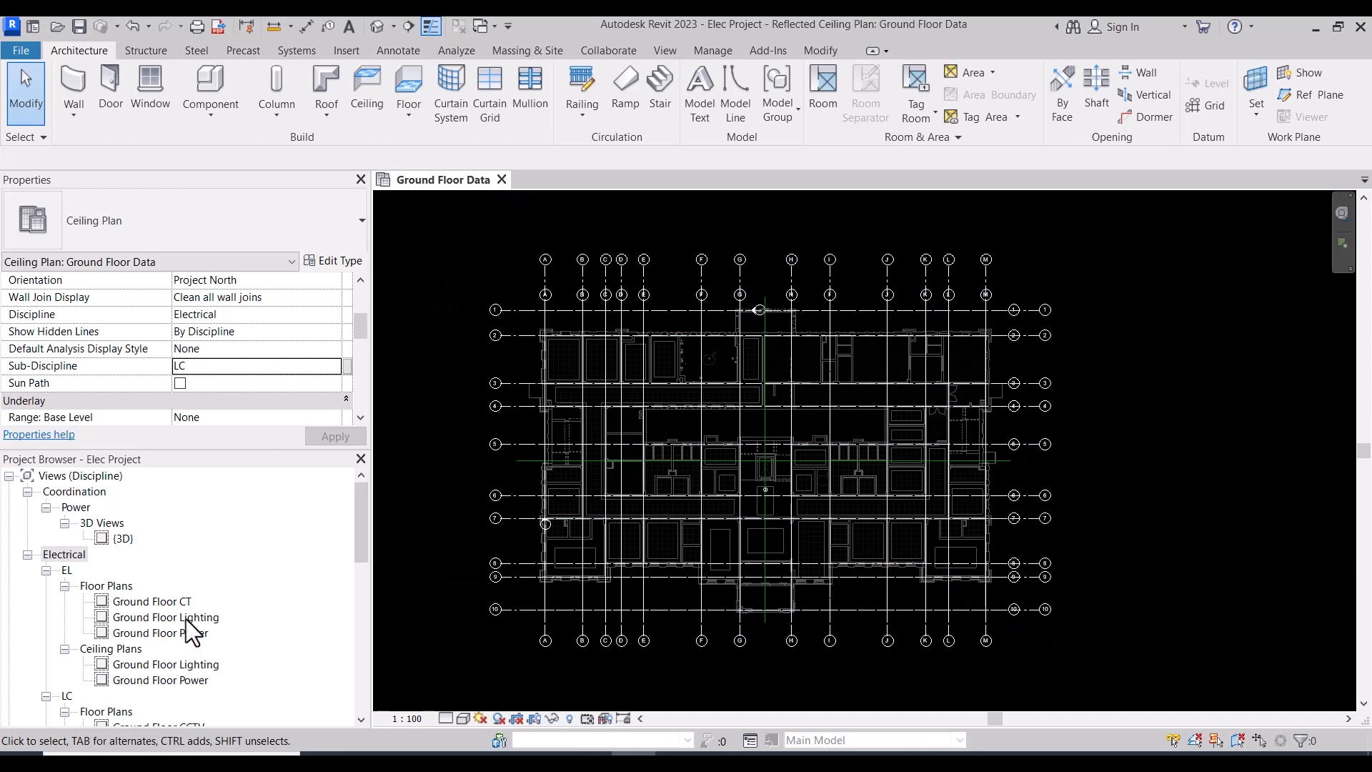
pyautogui.doubleClick(165, 618)
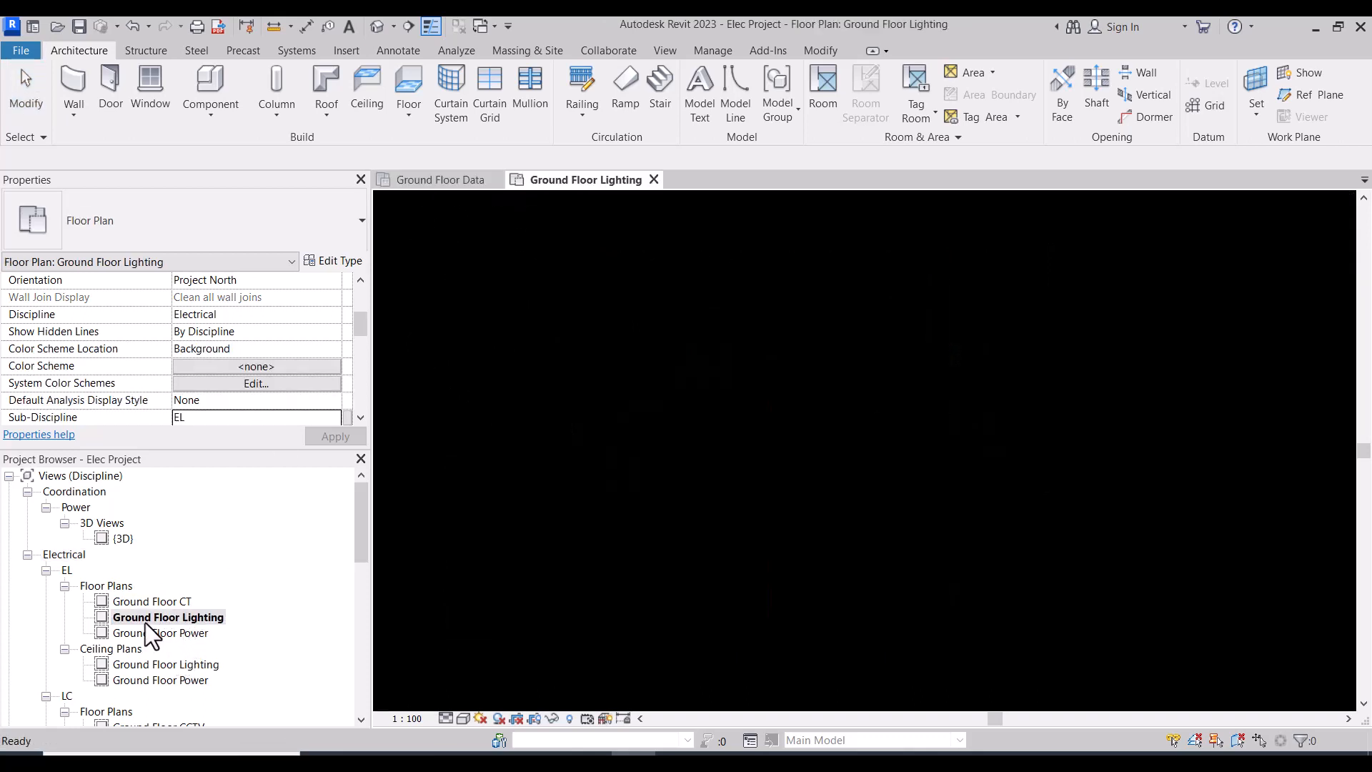
pyautogui.doubleClick(167, 617)
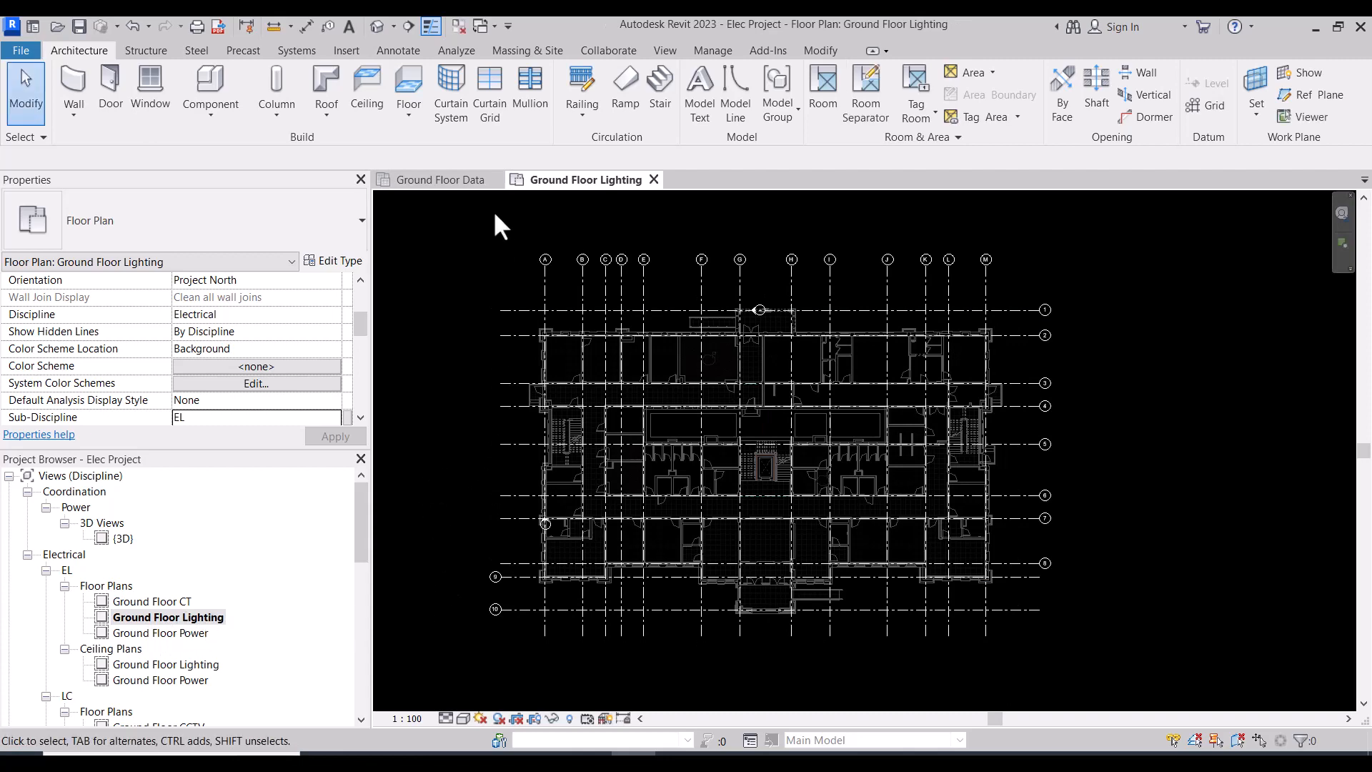
pyautogui.click(484, 179)
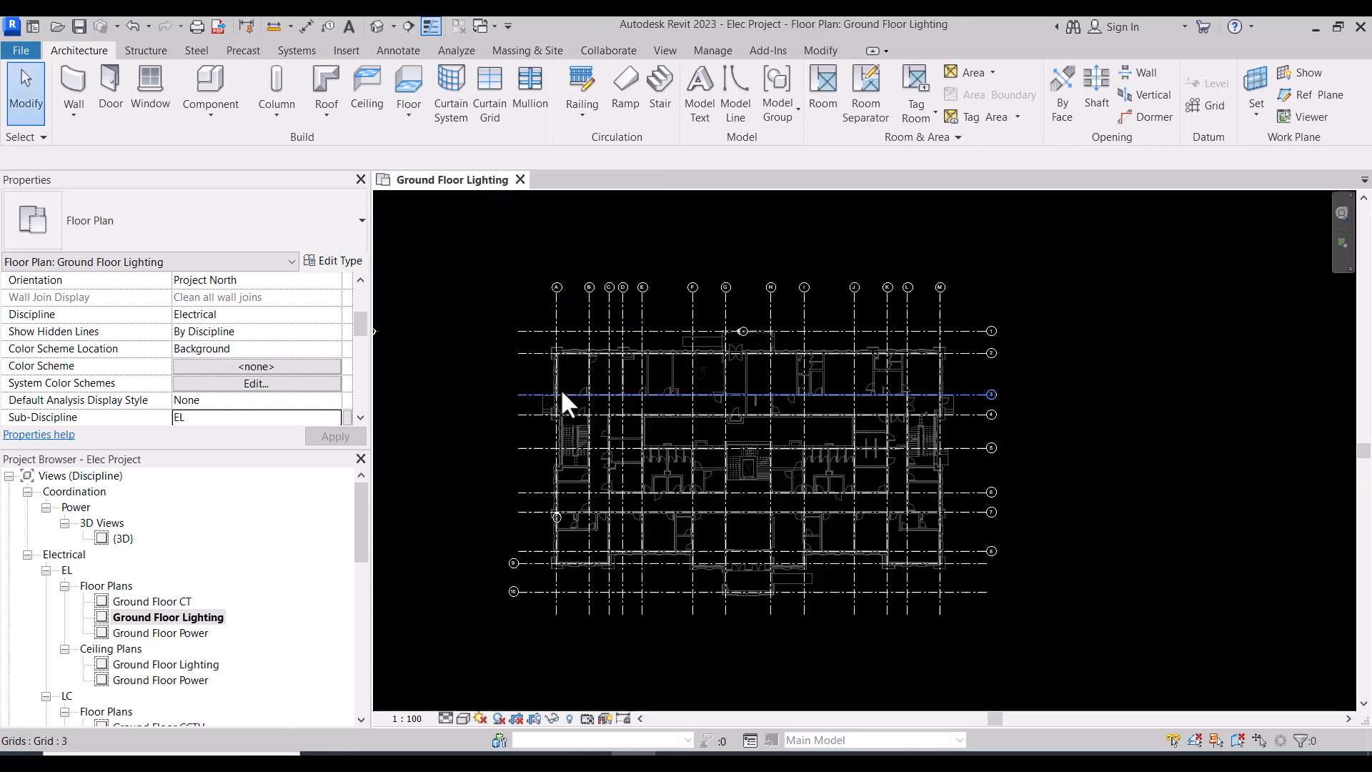